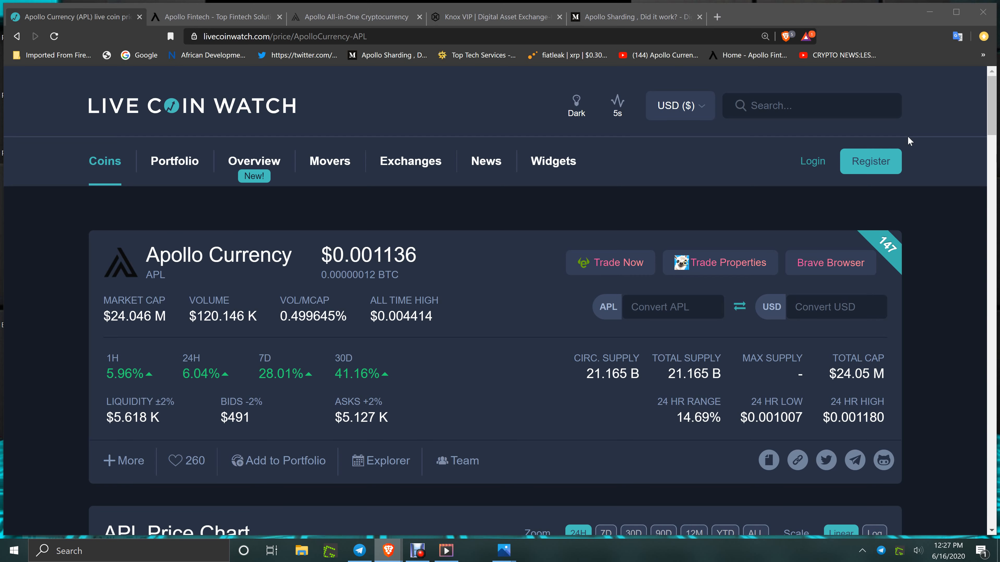
Search for a coin on Live Coin Watch and view the United Allied States seal page
left_click(809, 105)
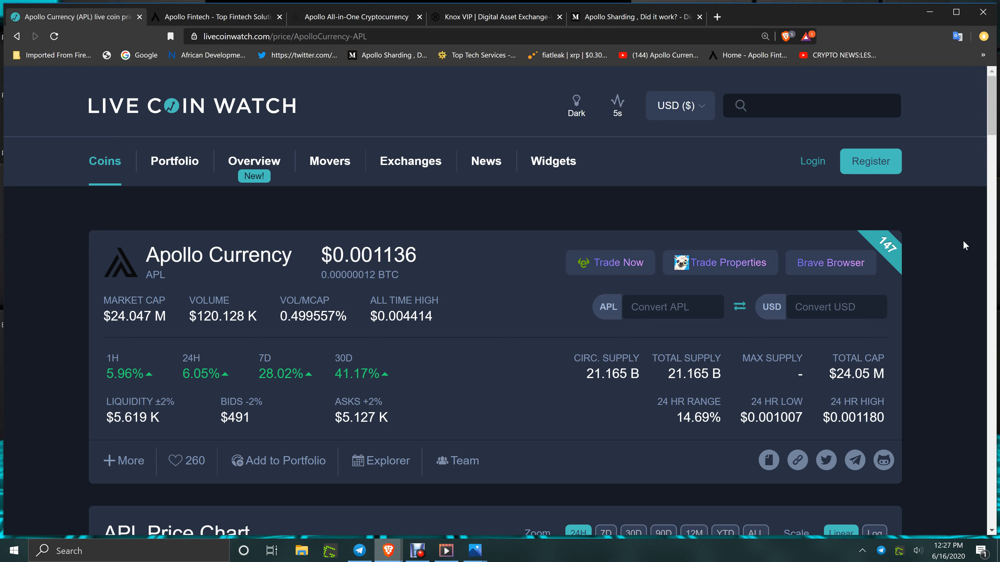
left_click(810, 105)
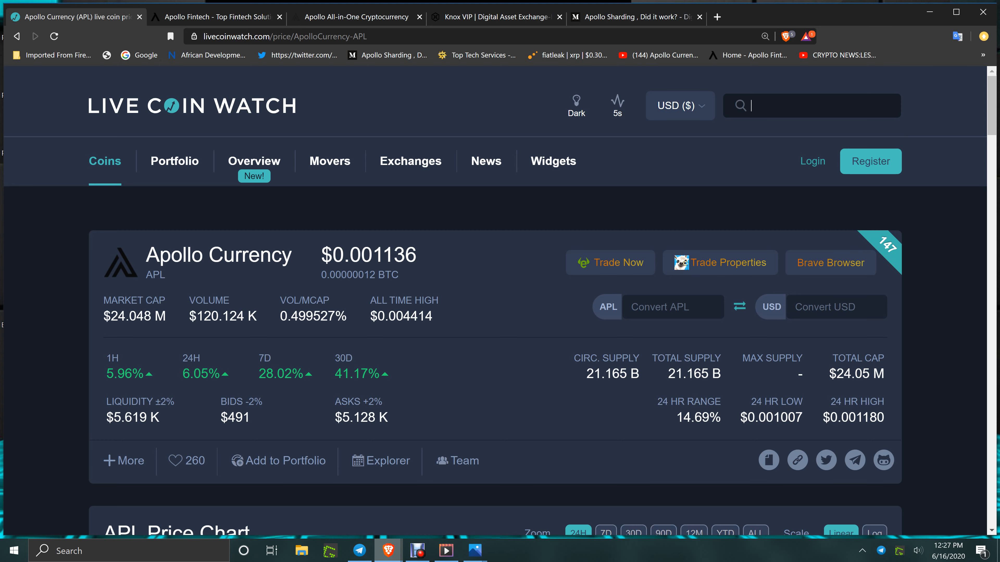
mouse_move(387, 550)
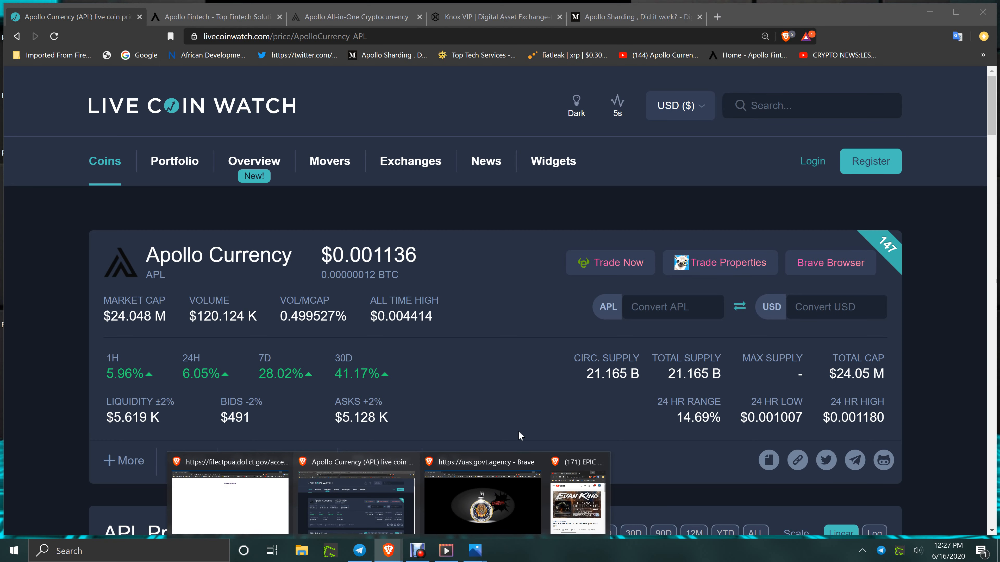
left_click(481, 500)
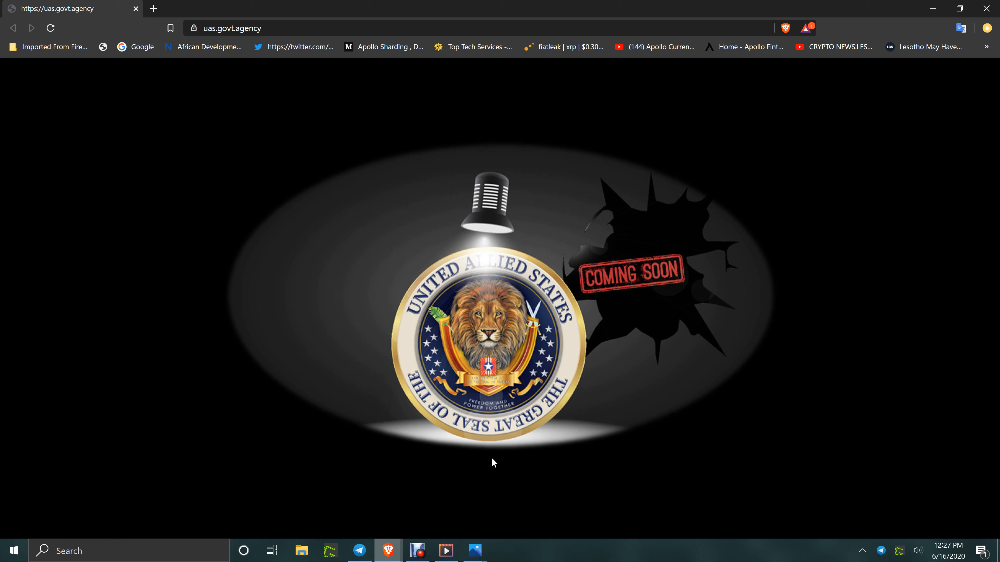
mouse_move(970, 5)
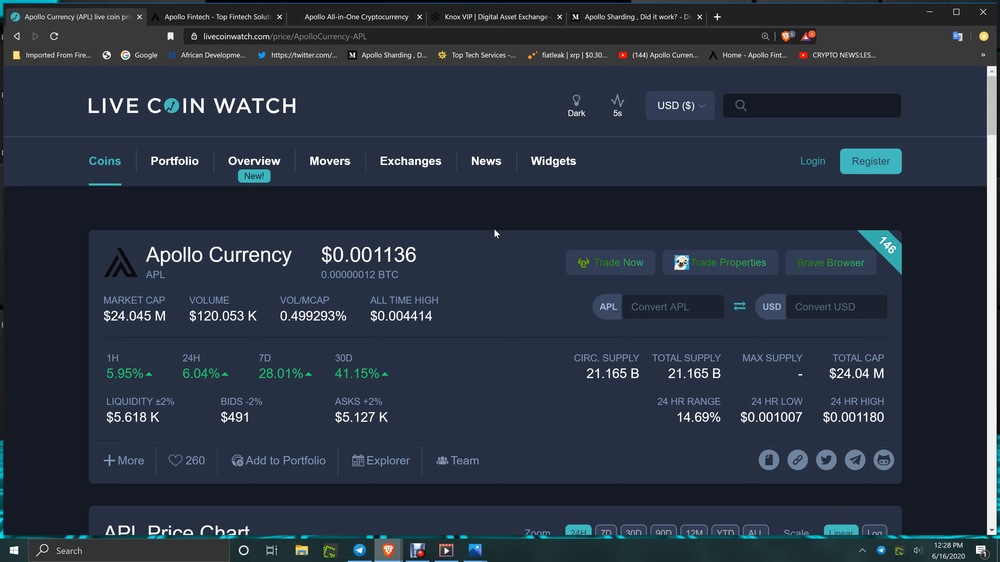
Switch to the Apollo Fintech homepage at aplfintech.com
left_click(809, 106)
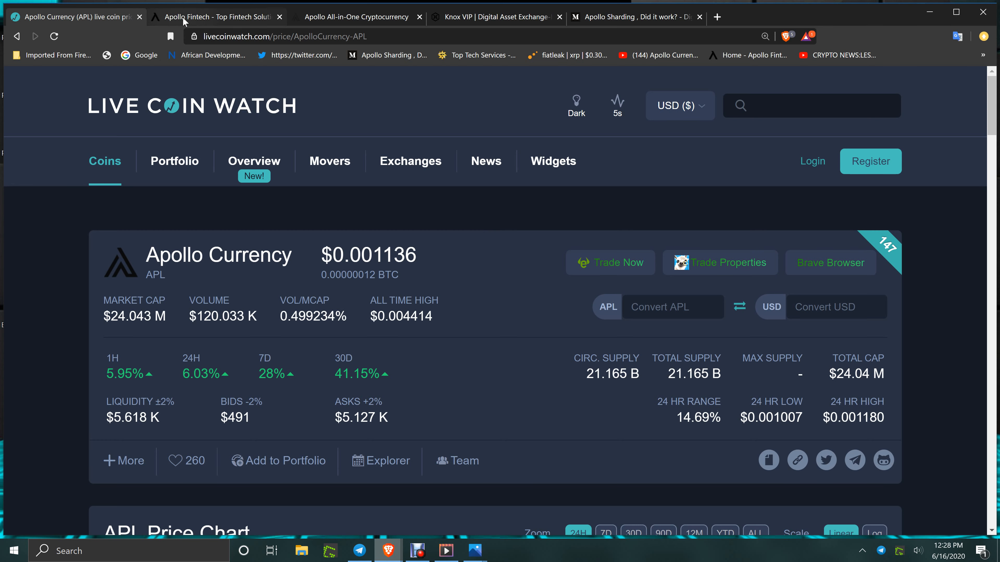
left_click(217, 16)
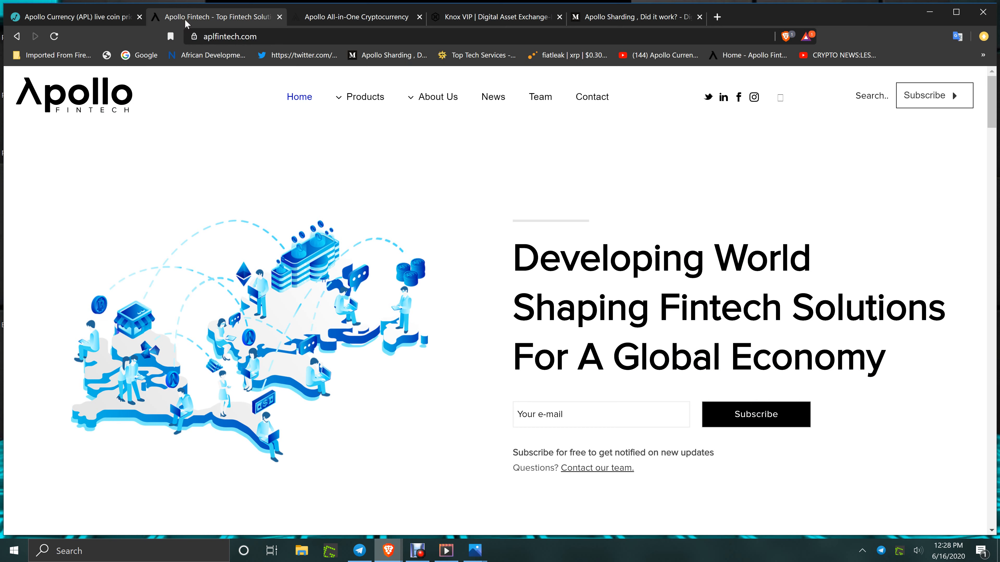
mouse_move(343, 96)
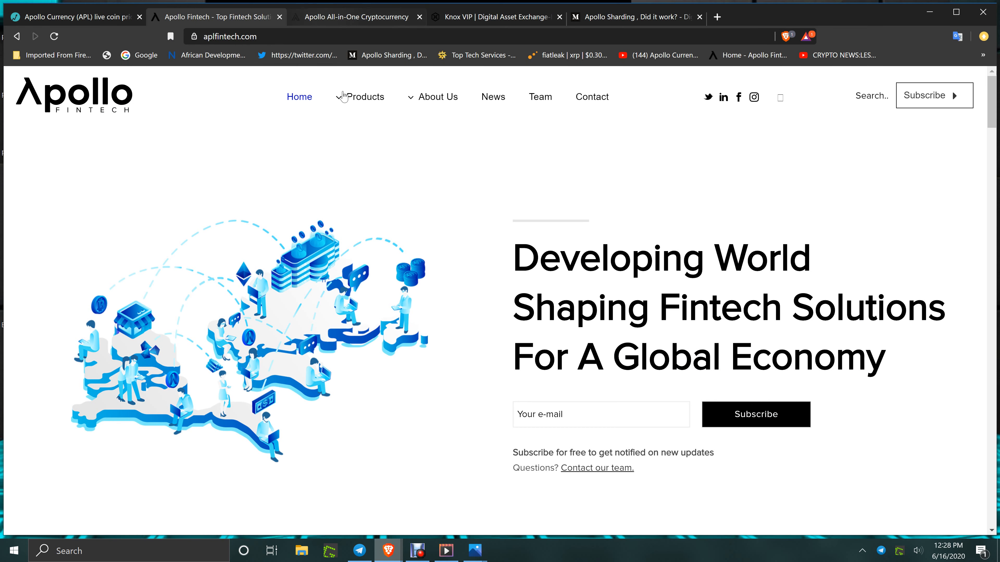
left_click(363, 97)
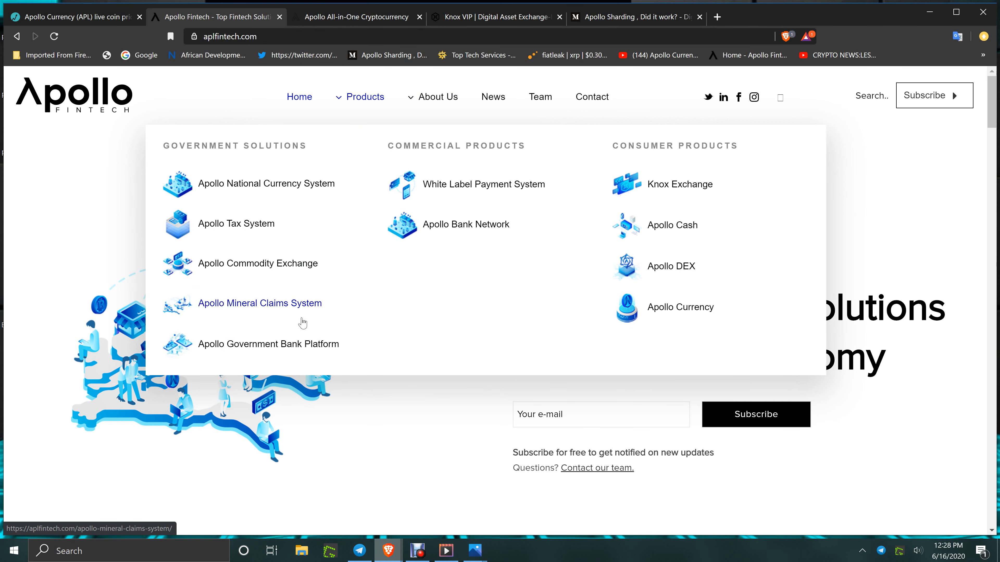
mouse_move(266, 184)
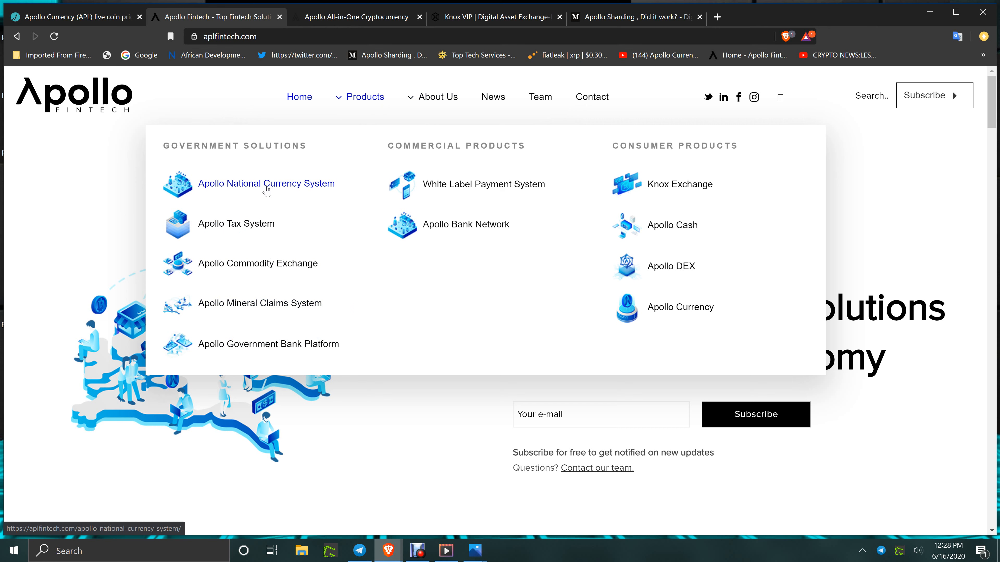
mouse_move(258, 262)
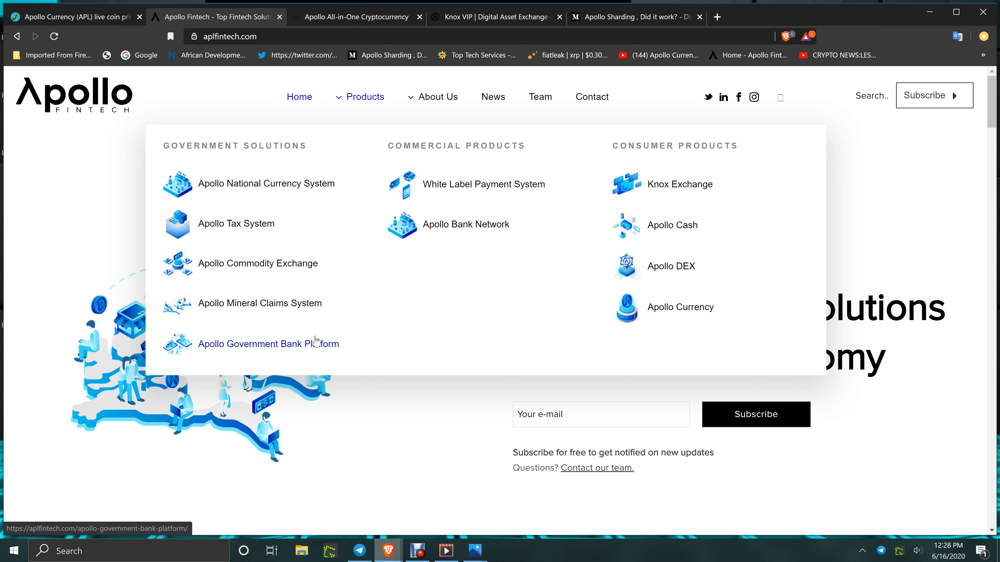
mouse_move(483, 184)
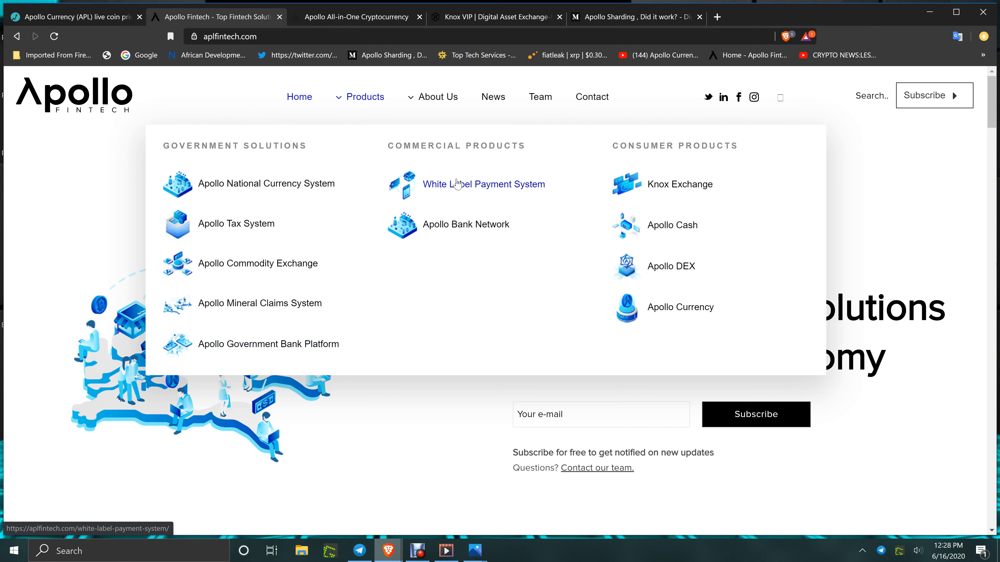
mouse_move(465, 224)
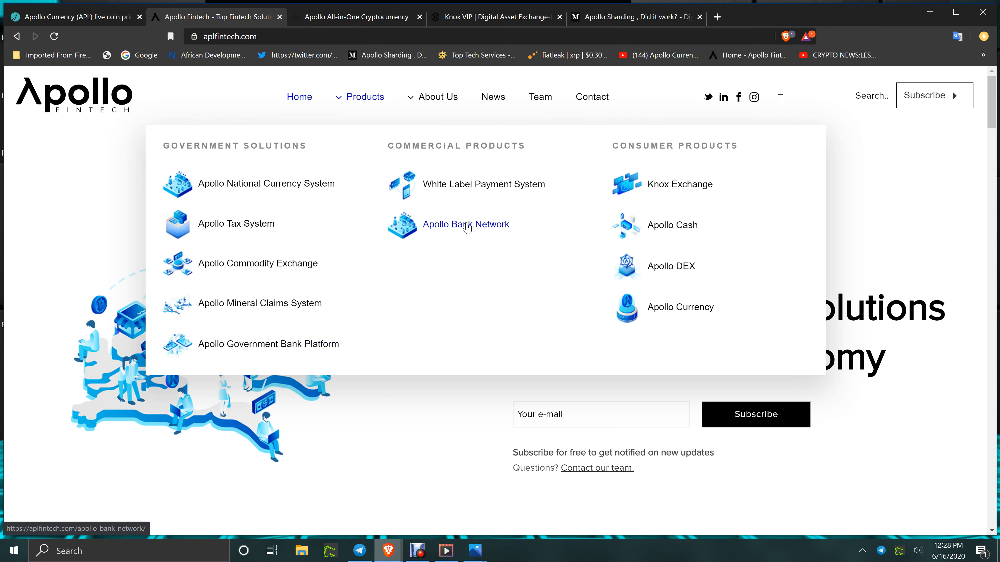
mouse_move(579, 183)
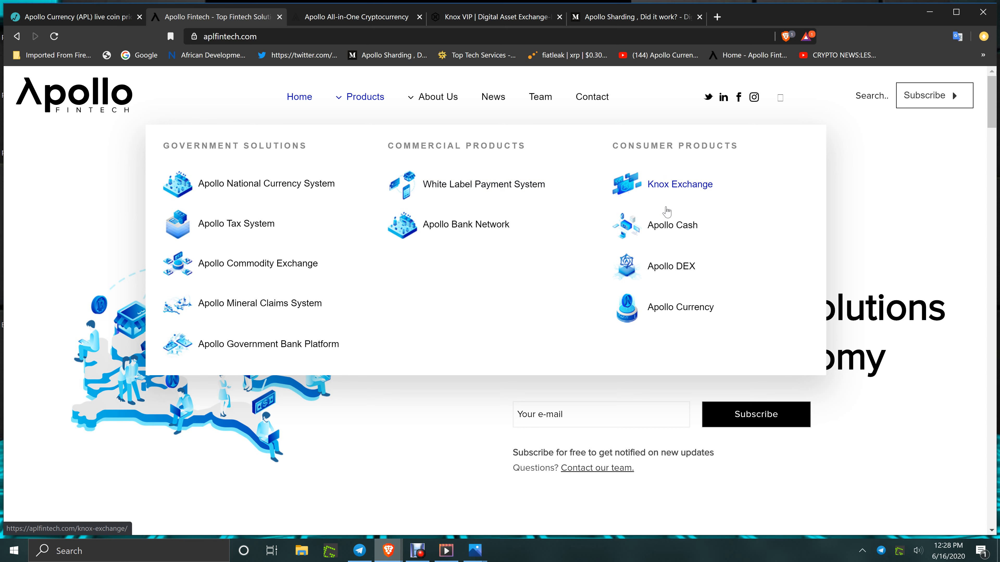
mouse_move(679, 247)
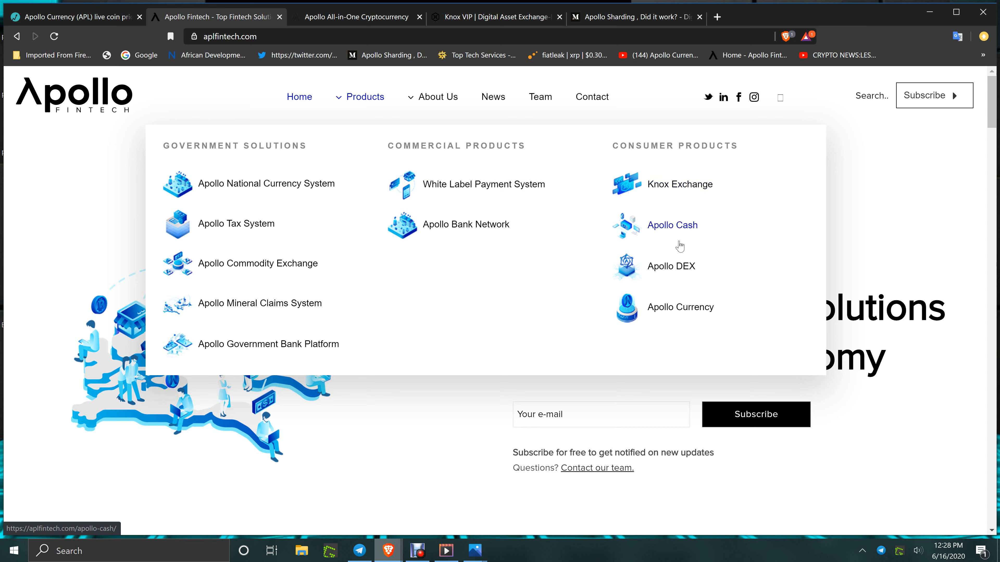
mouse_move(681, 271)
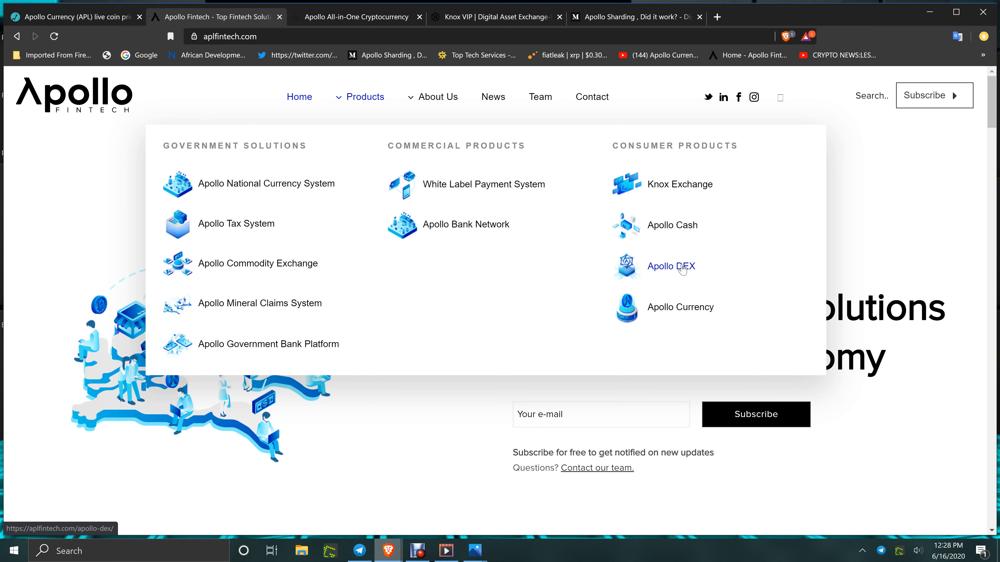
mouse_move(581, 300)
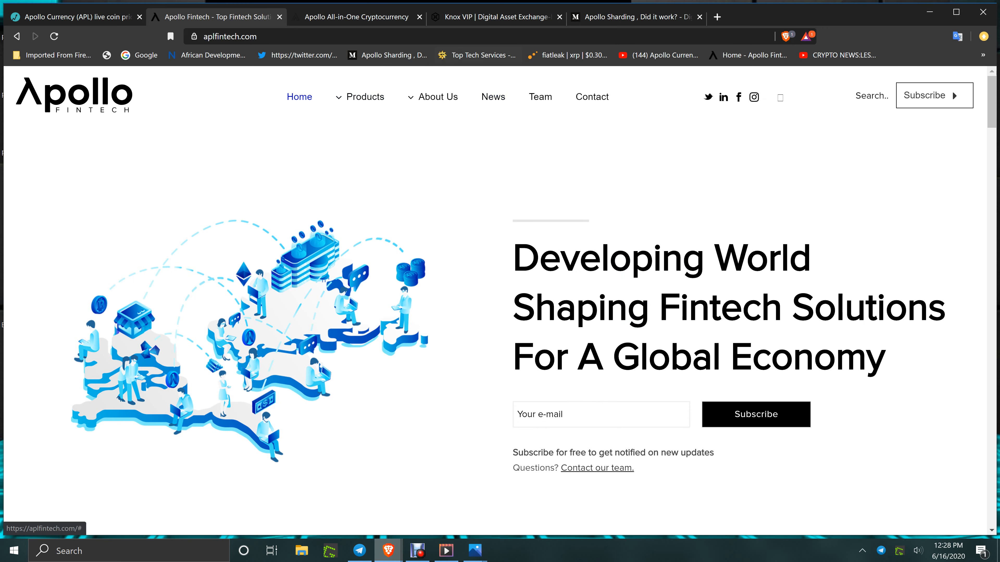
Show the Apollo Currency wallets page listing Linux, Web, Windows, OSX, Android, iOS and Bitfi wallets
left_click(357, 16)
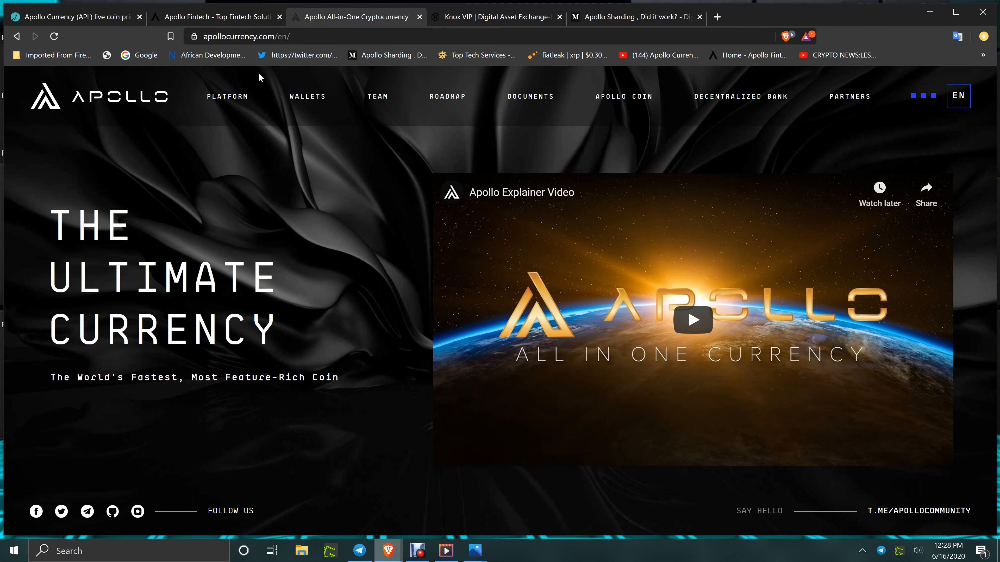
left_click(307, 96)
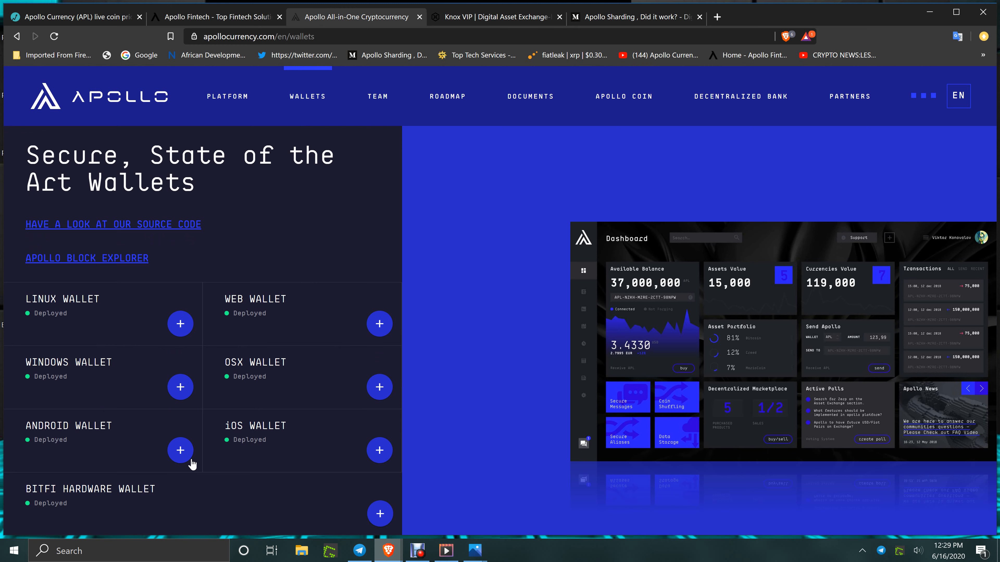
mouse_move(134, 222)
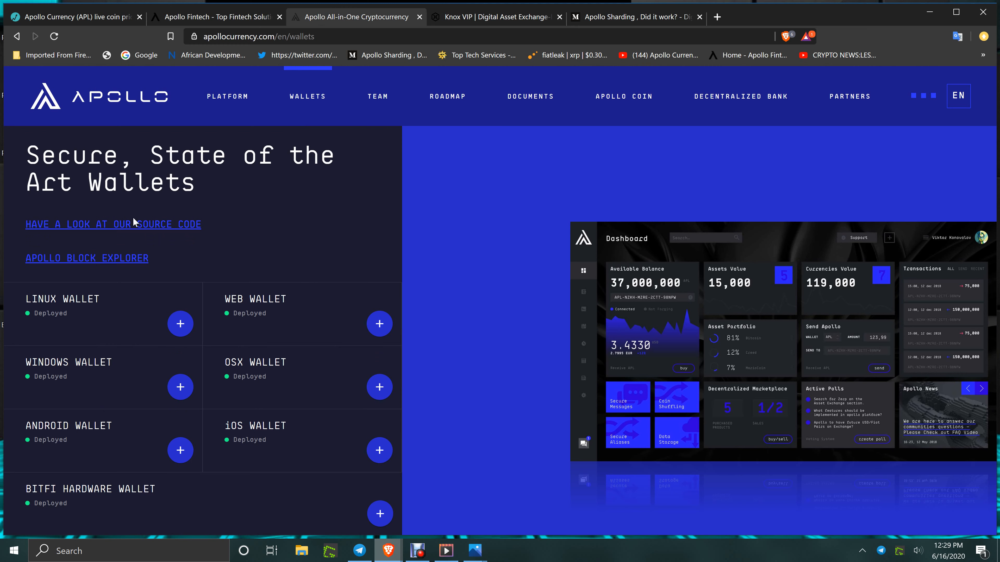
mouse_move(131, 295)
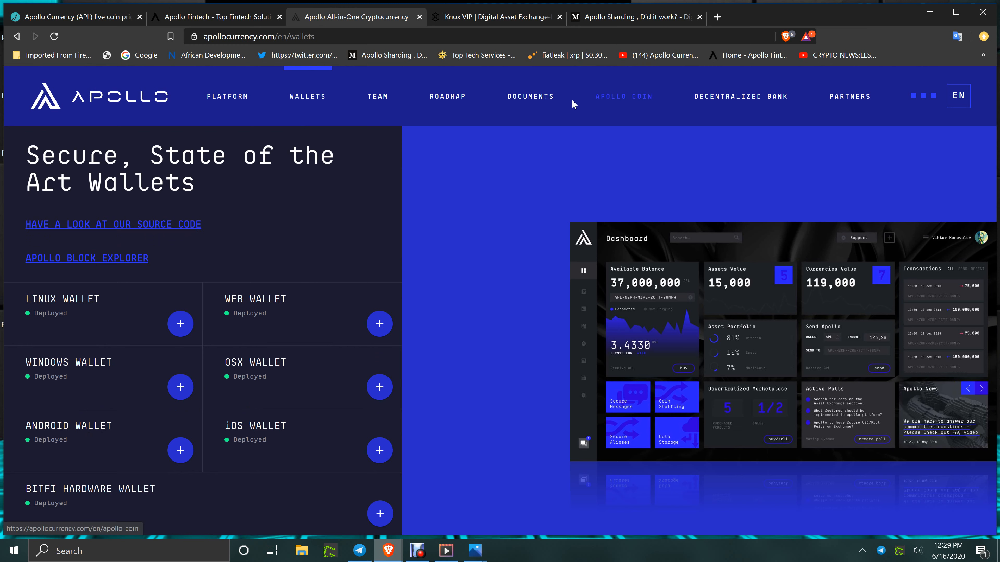
mouse_move(497, 17)
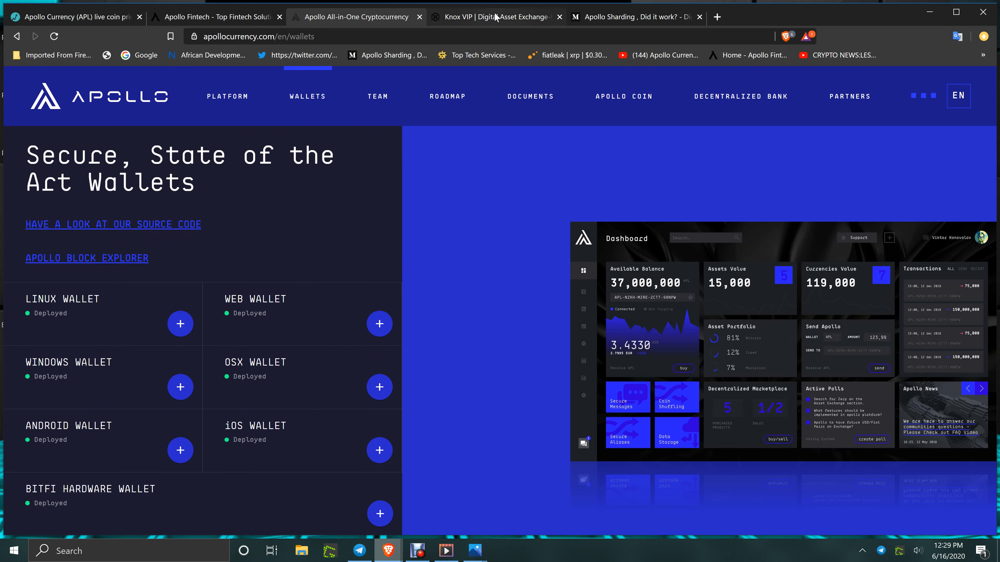
mouse_move(496, 17)
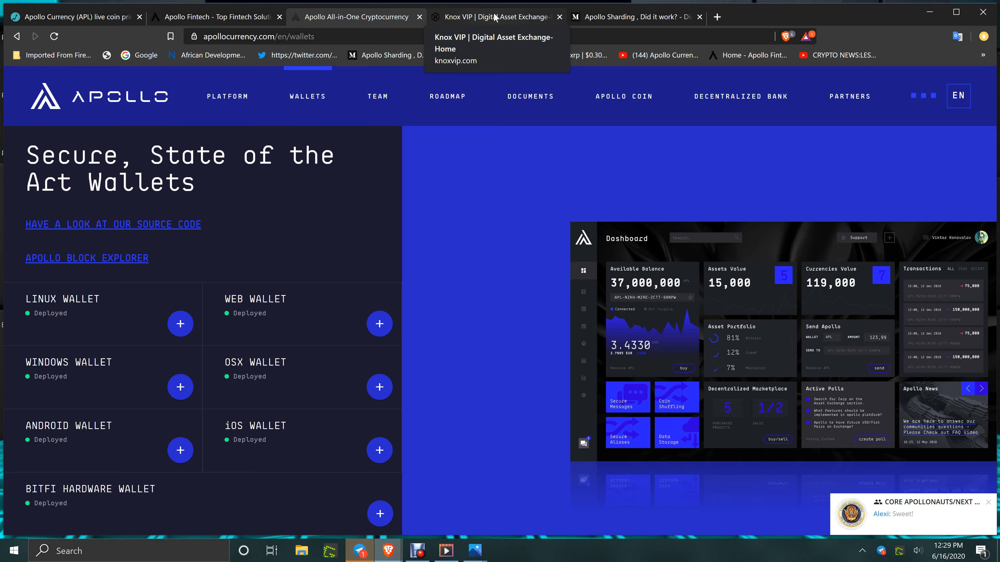
Switch to the Knox VIP exchange showing the APL/BTC market
left_click(497, 16)
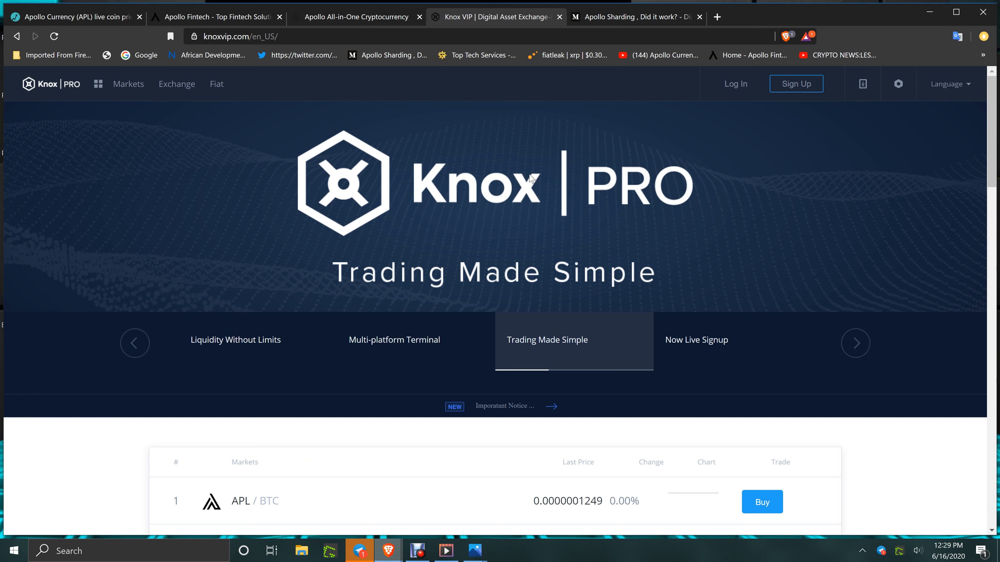
mouse_move(617, 23)
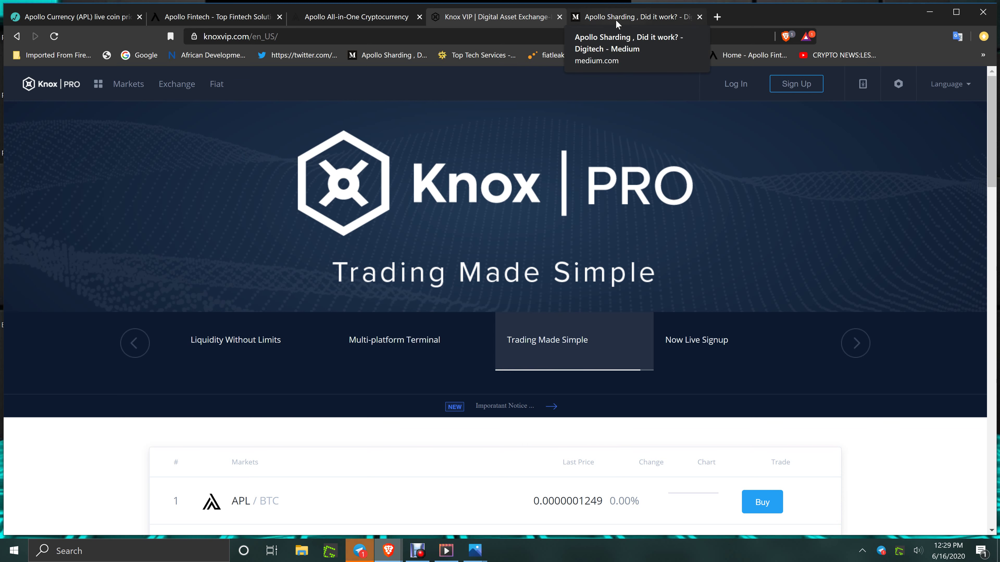
Bring up the Medium article 'Apollo Sharding, Did it work?' and scroll to its Conclusion section
left_click(631, 17)
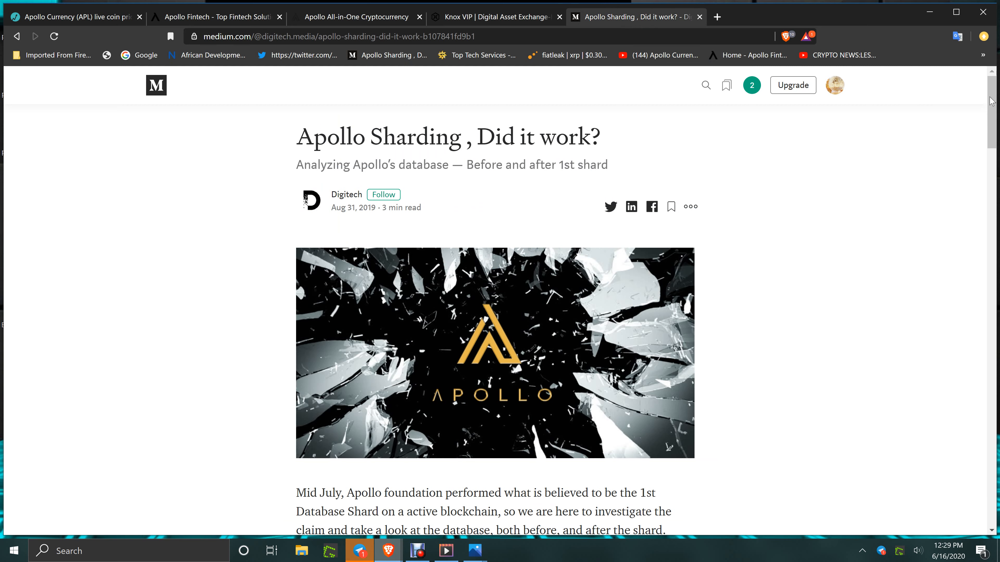
scroll("down", 3)
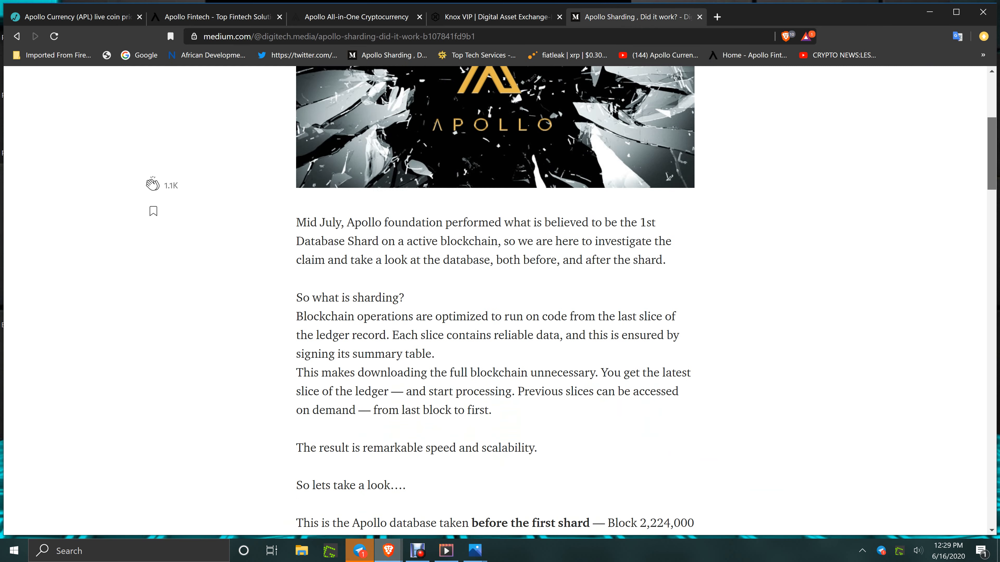
scroll("down", 3)
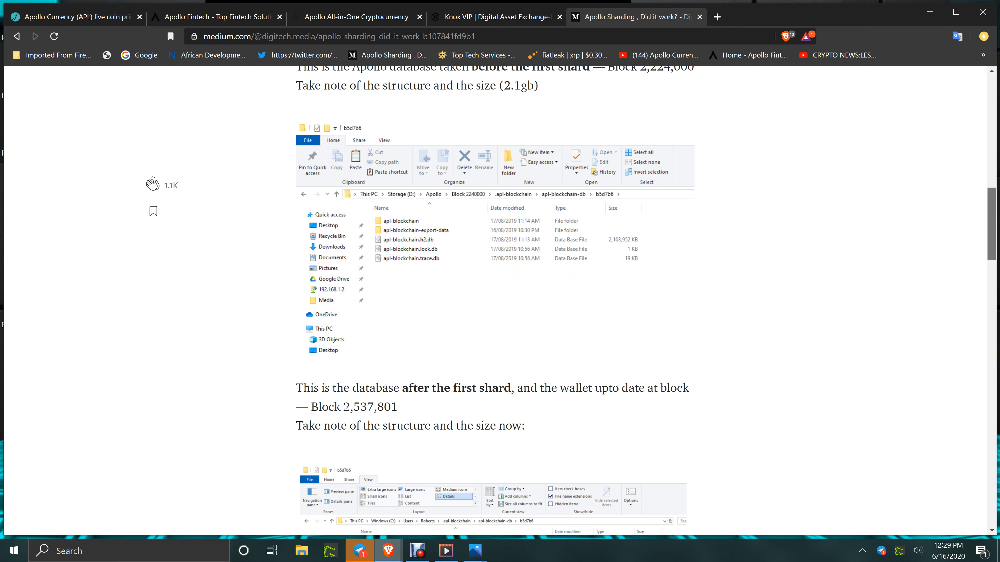
scroll("down", 3)
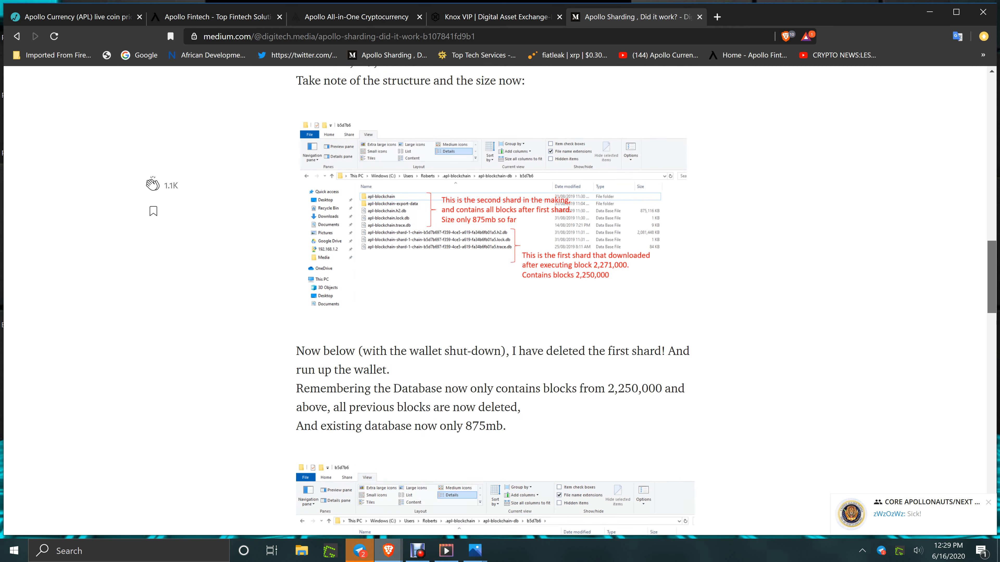
scroll("down", 3)
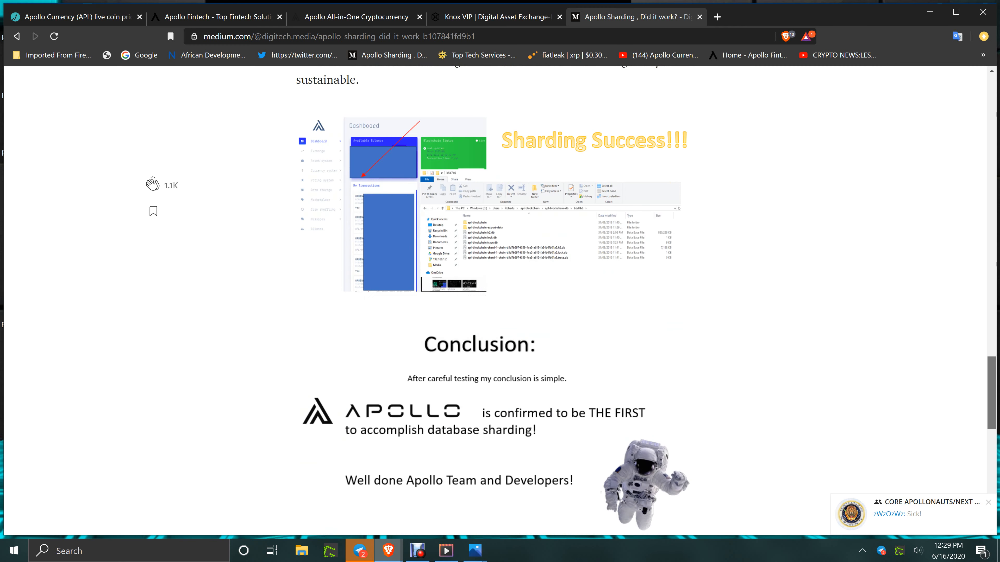
scroll("down", 3)
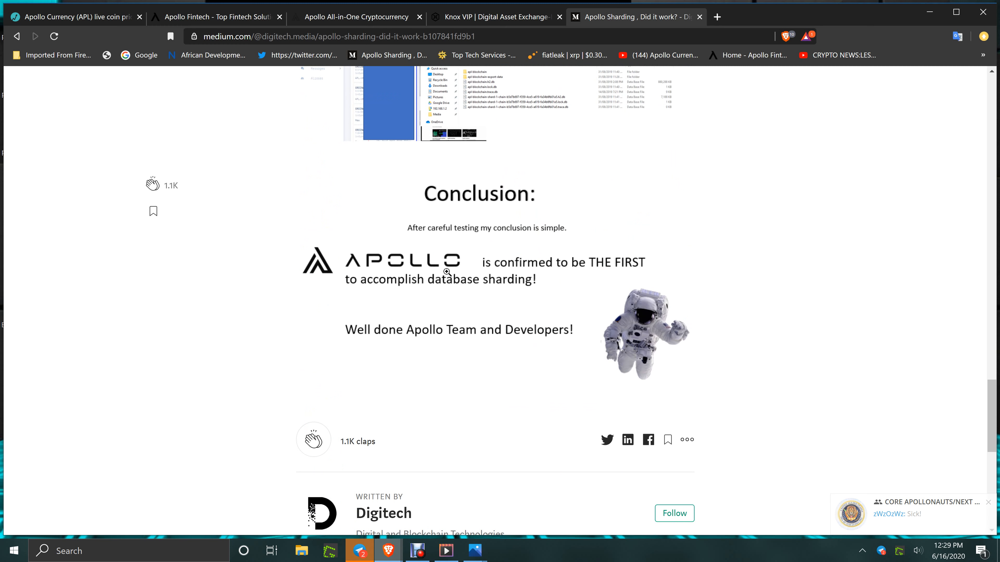
mouse_move(645, 224)
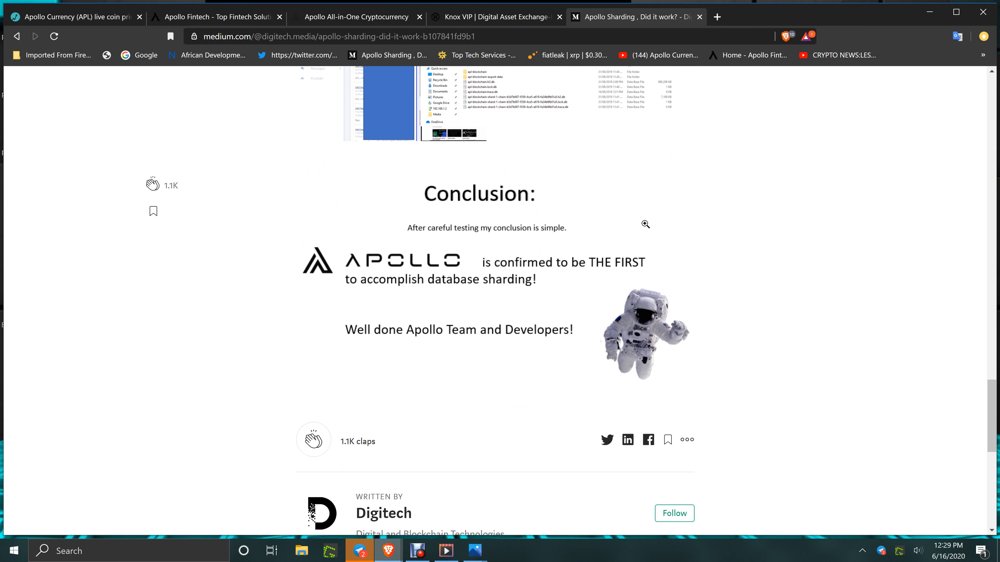
mouse_move(562, 295)
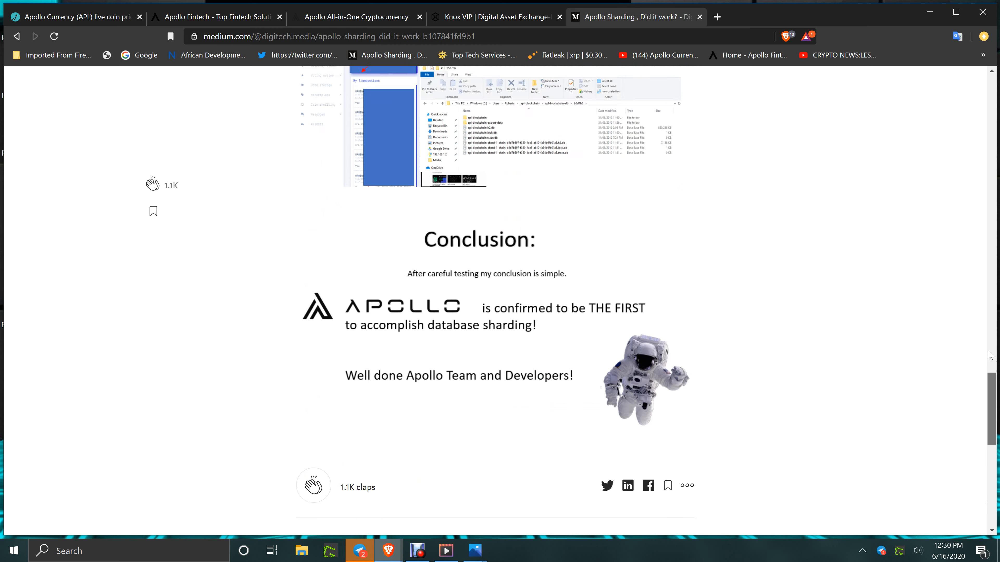
Scroll the sharding article back up to its title and header image
scroll("up", 3)
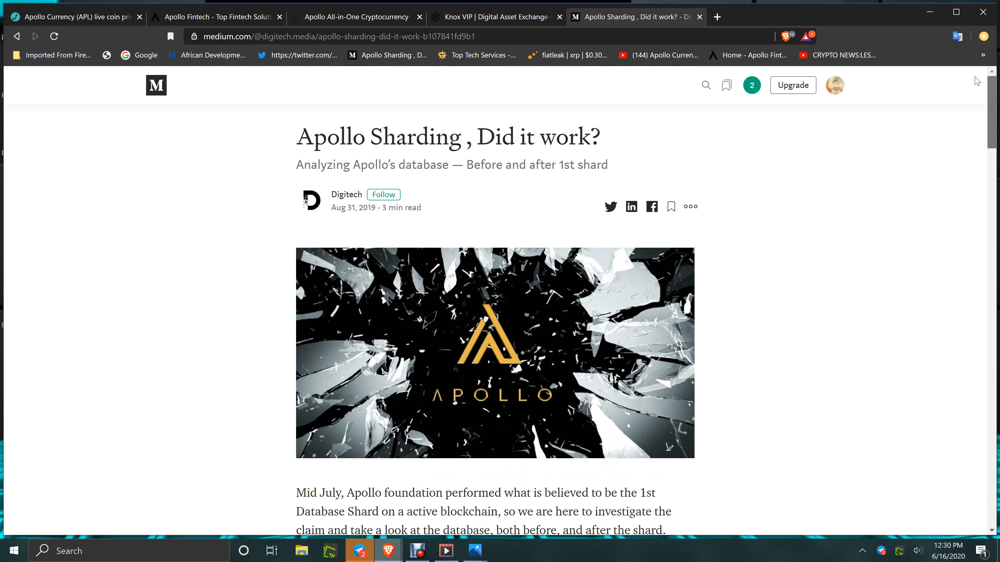
mouse_move(886, 218)
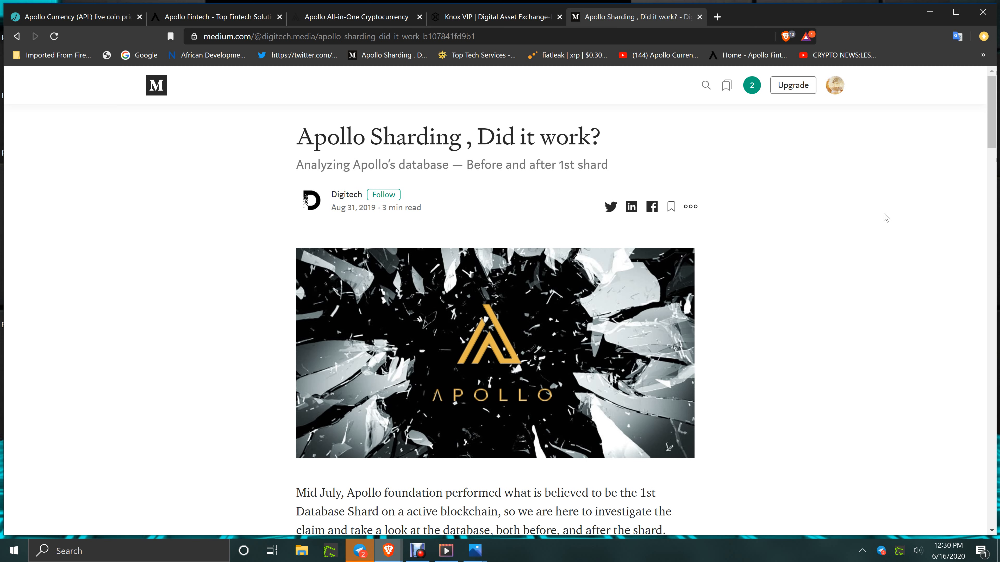
mouse_move(912, 197)
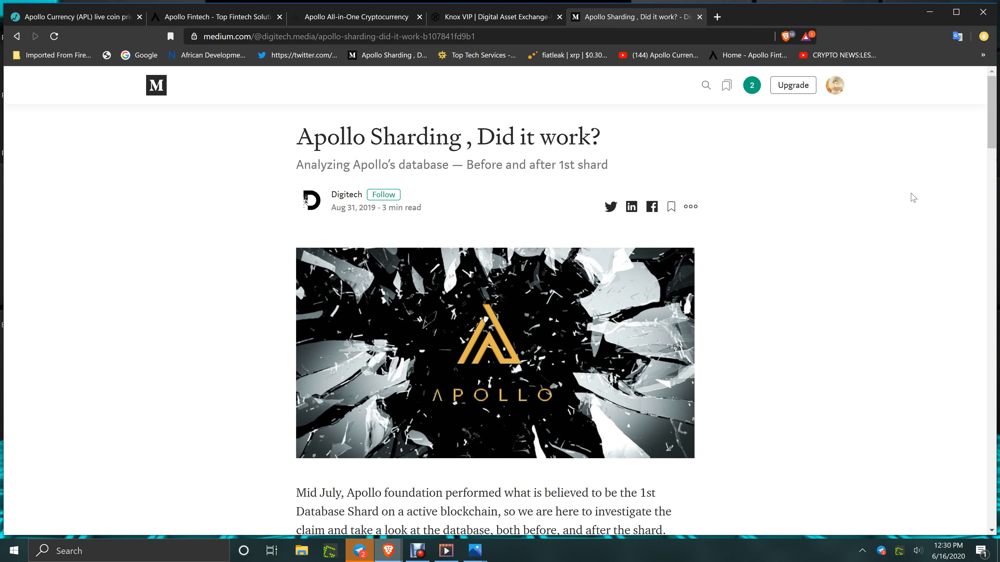
mouse_move(891, 219)
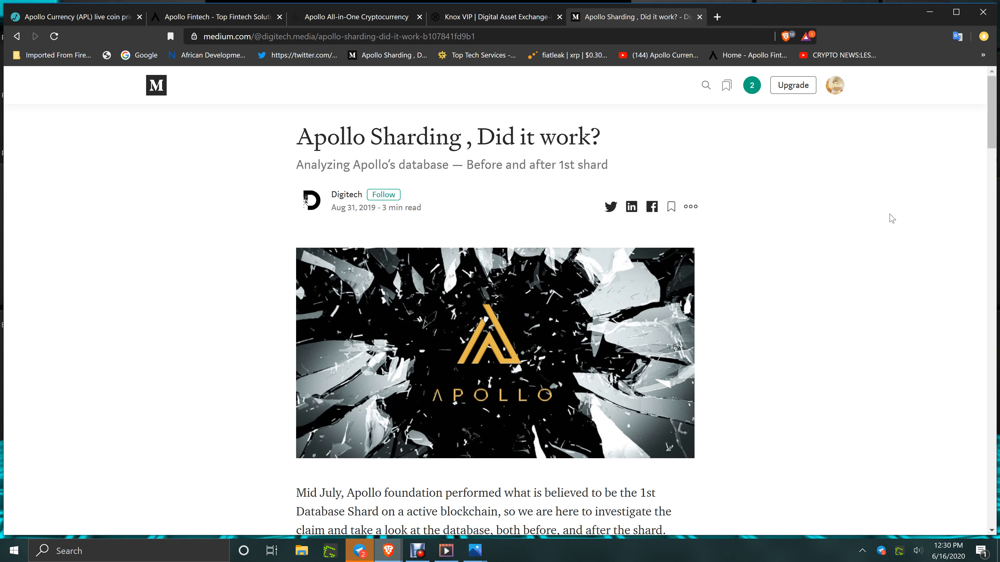
mouse_move(753, 182)
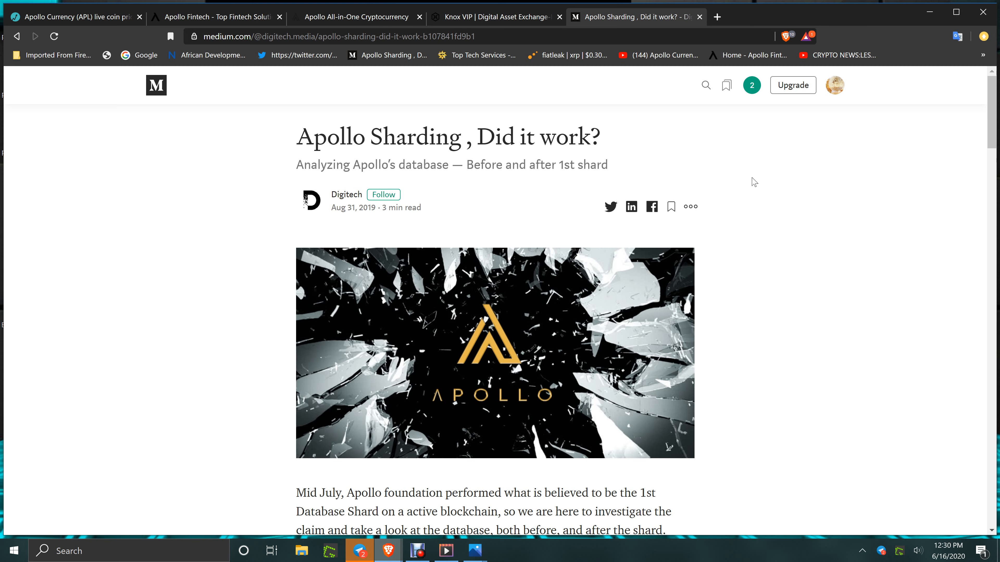
mouse_move(792, 233)
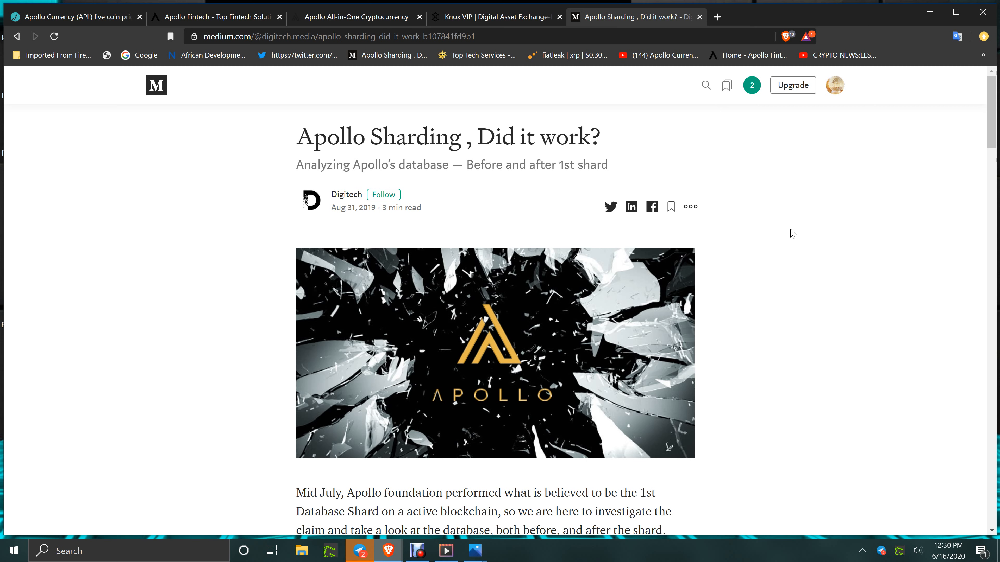
mouse_move(446, 551)
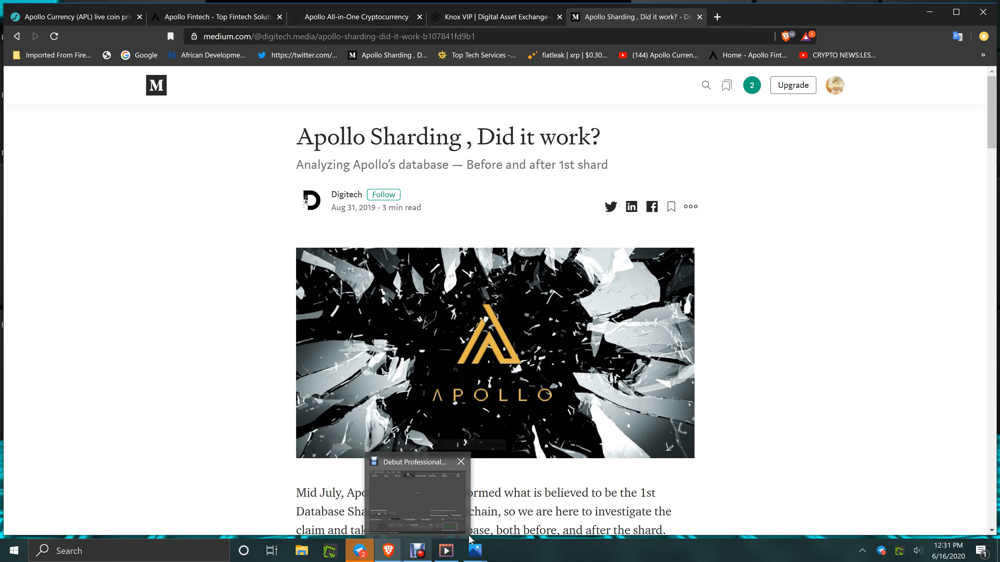
mouse_move(474, 550)
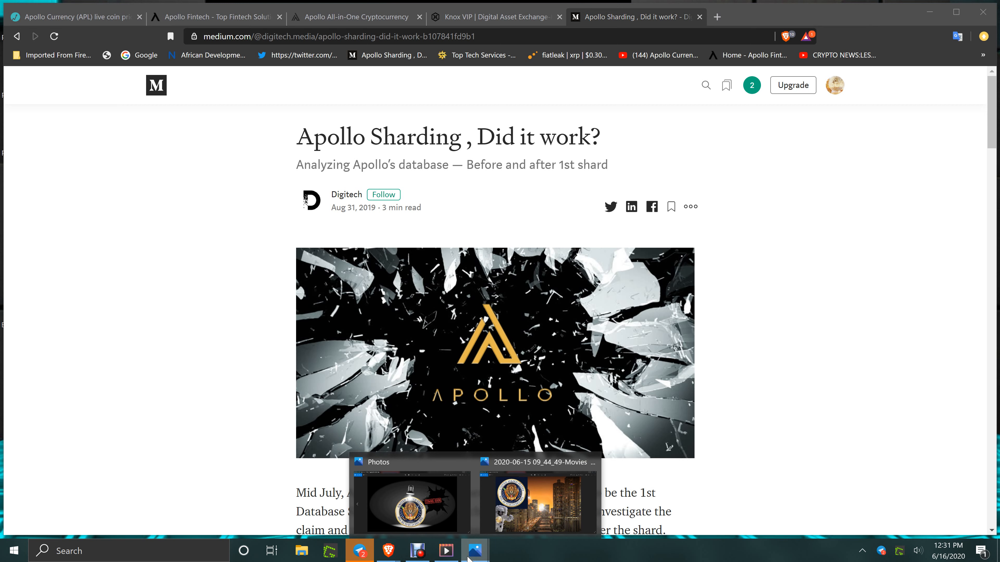
View the UAS seal and Telegram chat screenshots in Photos, then close the viewer
left_click(410, 502)
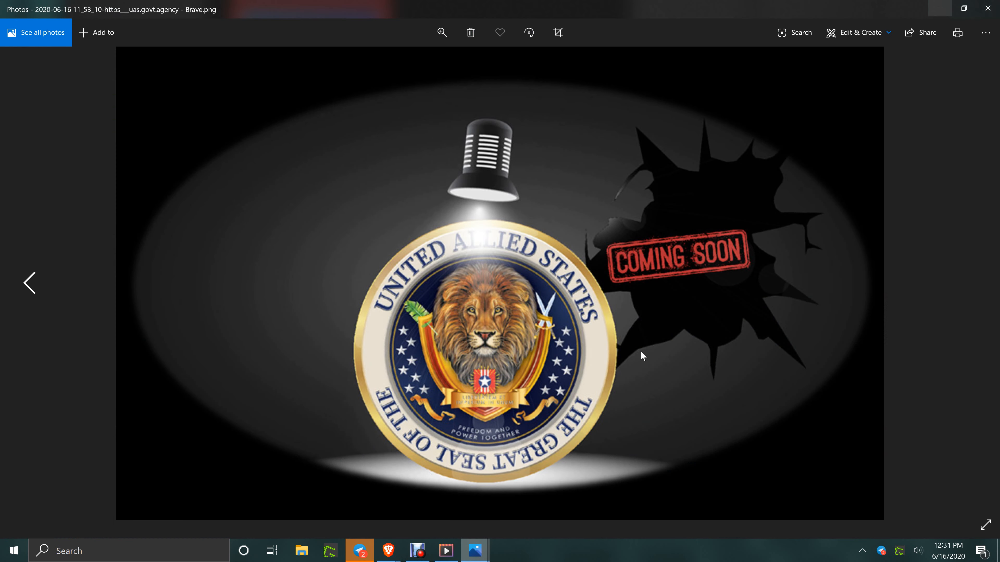
mouse_move(969, 314)
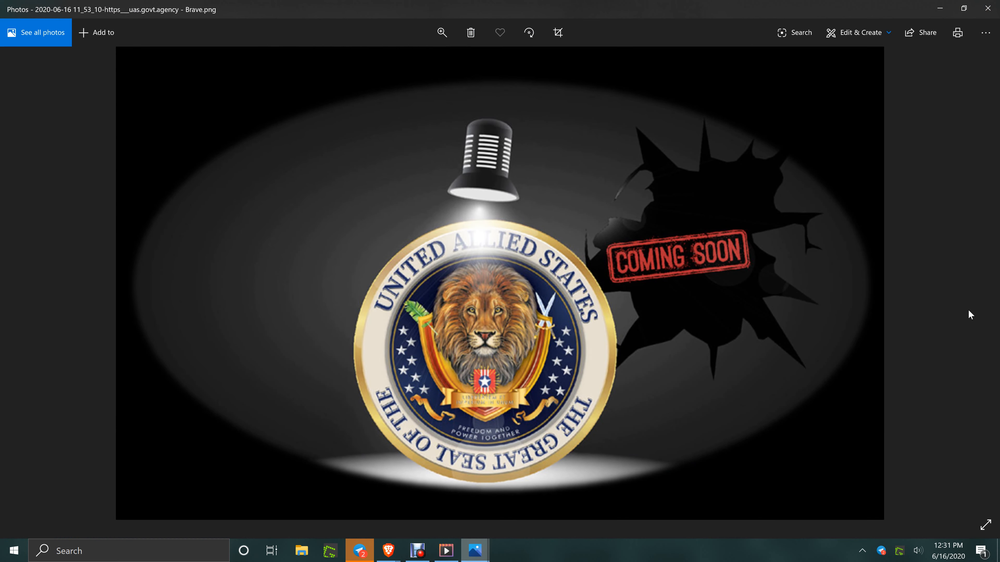
mouse_move(28, 283)
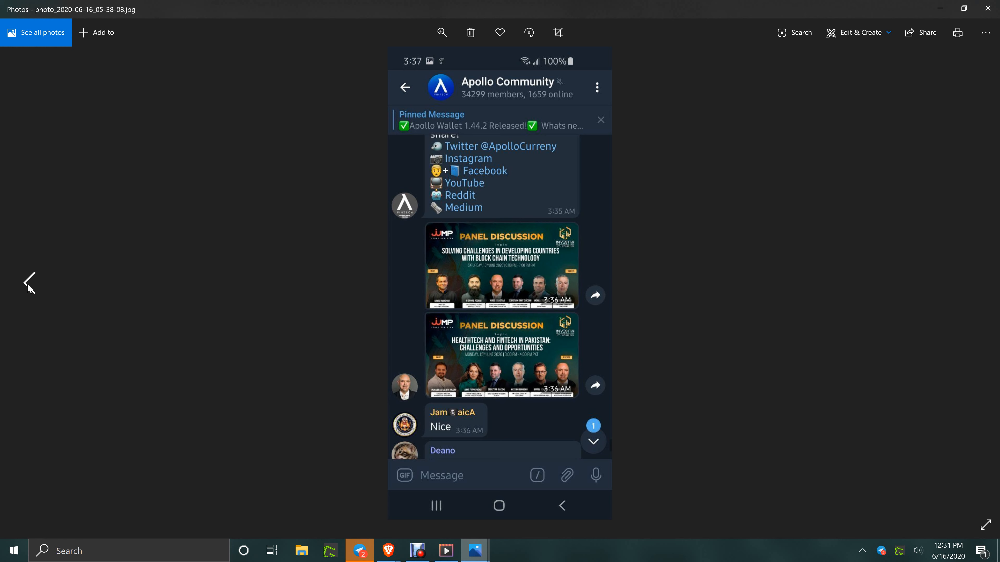
left_click(29, 282)
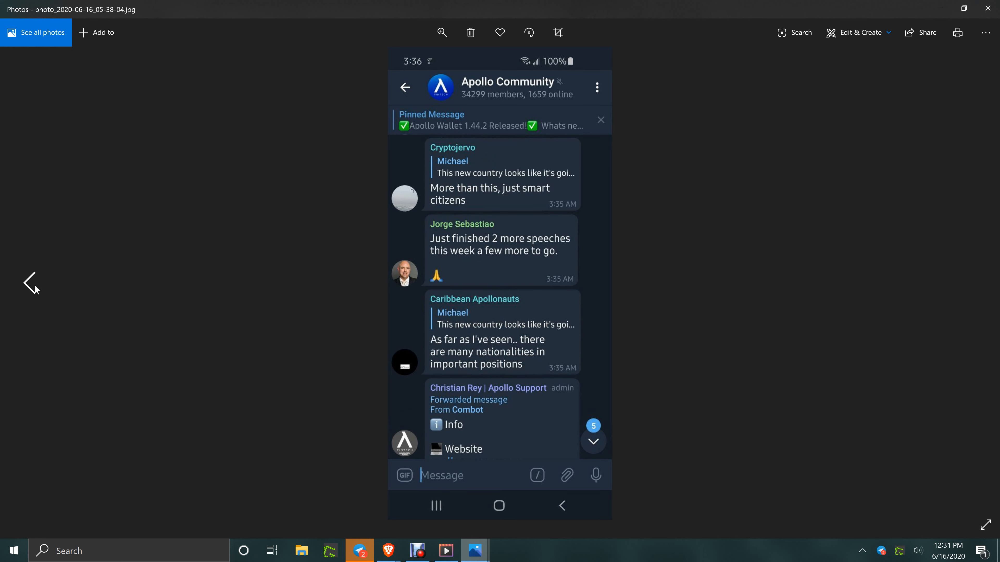
mouse_move(970, 283)
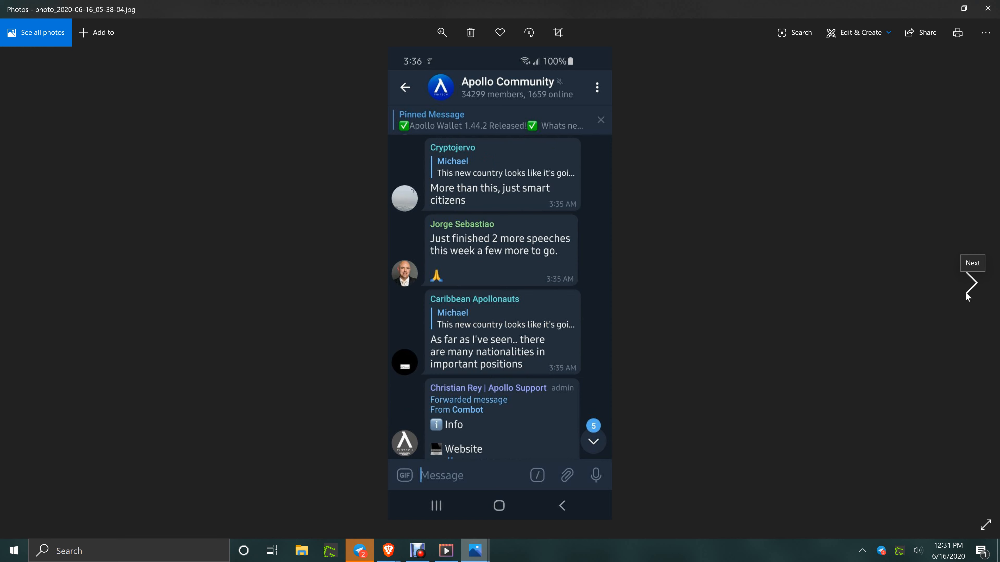
left_click(972, 282)
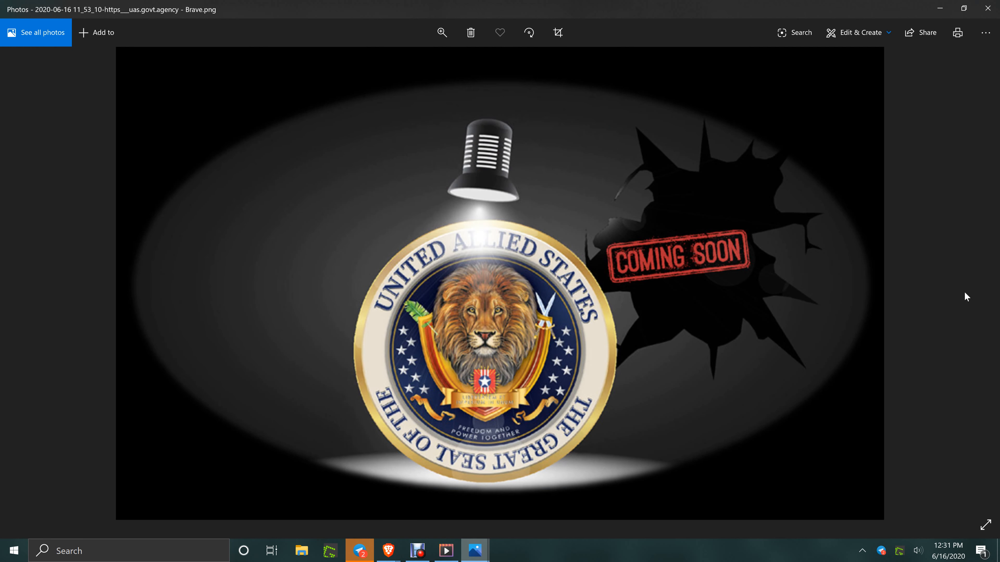
mouse_move(604, 212)
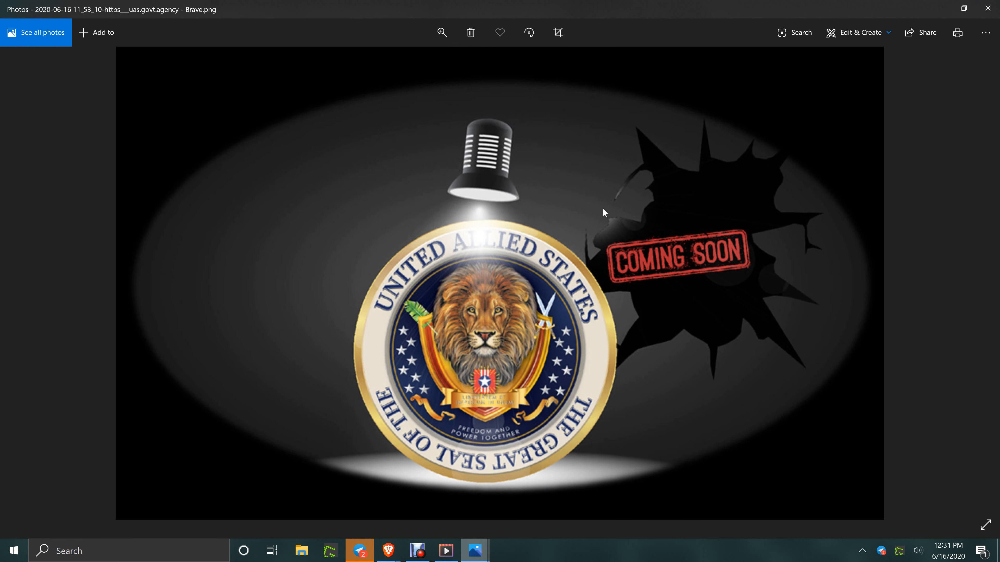
left_click(387, 550)
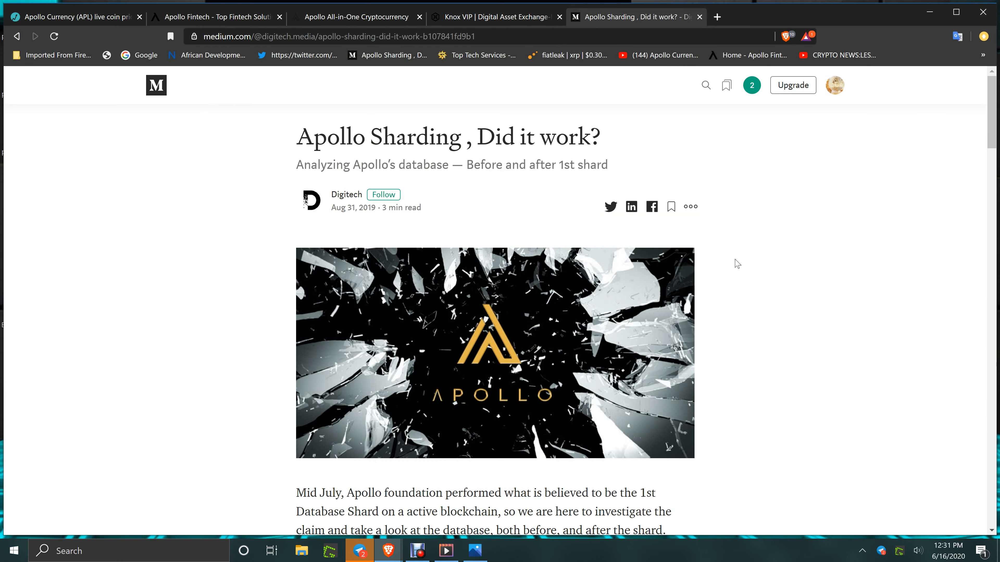
mouse_move(446, 551)
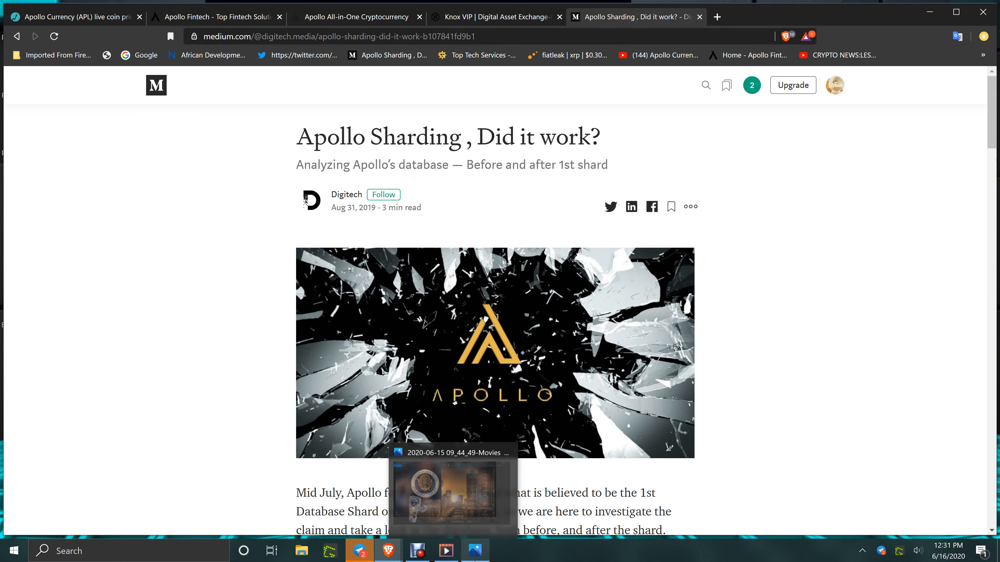
Page through the seal-over-city, Telegram chat and UAS seal images to the followers list screenshot
left_click(451, 489)
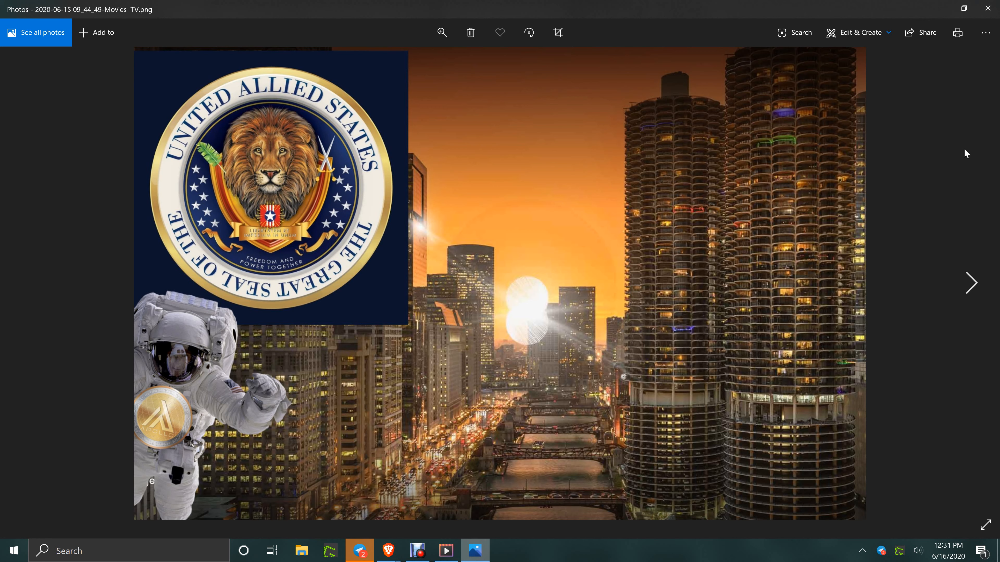
mouse_move(971, 283)
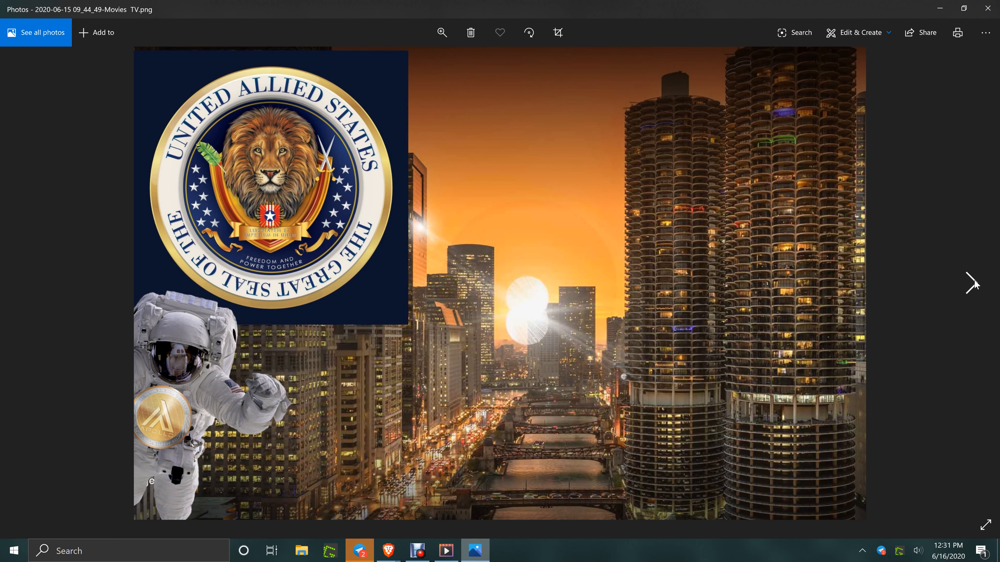
left_click(971, 283)
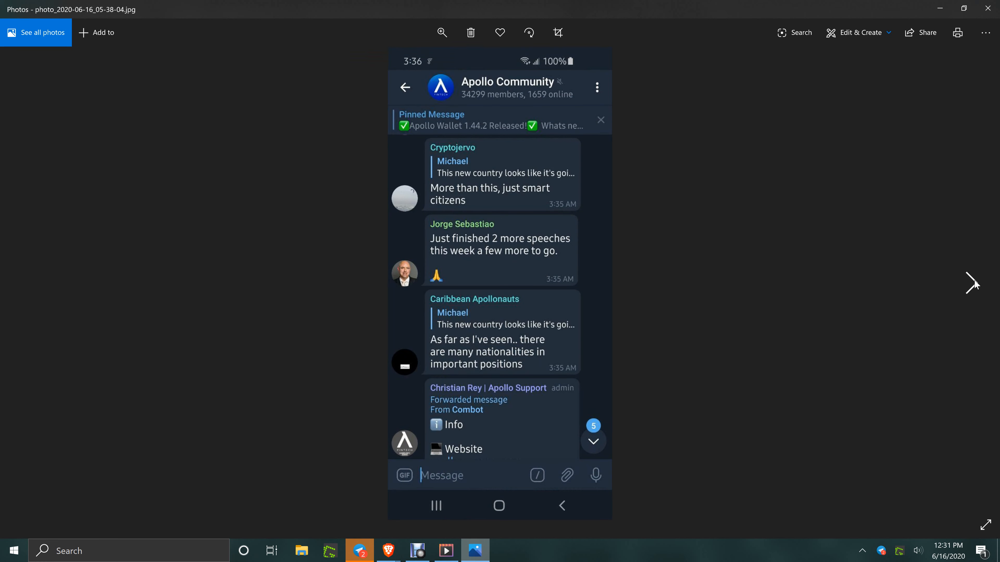
left_click(971, 283)
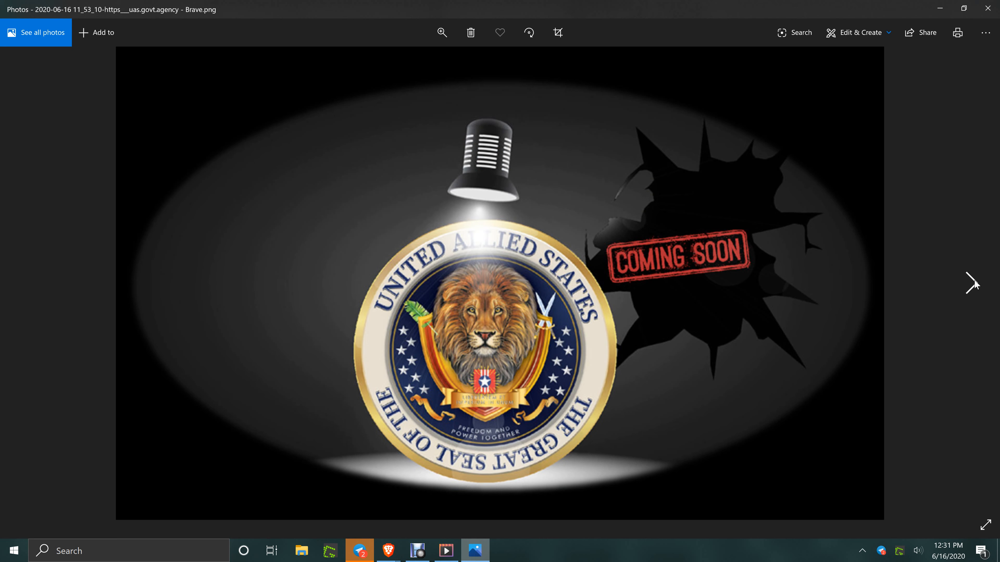
left_click(972, 284)
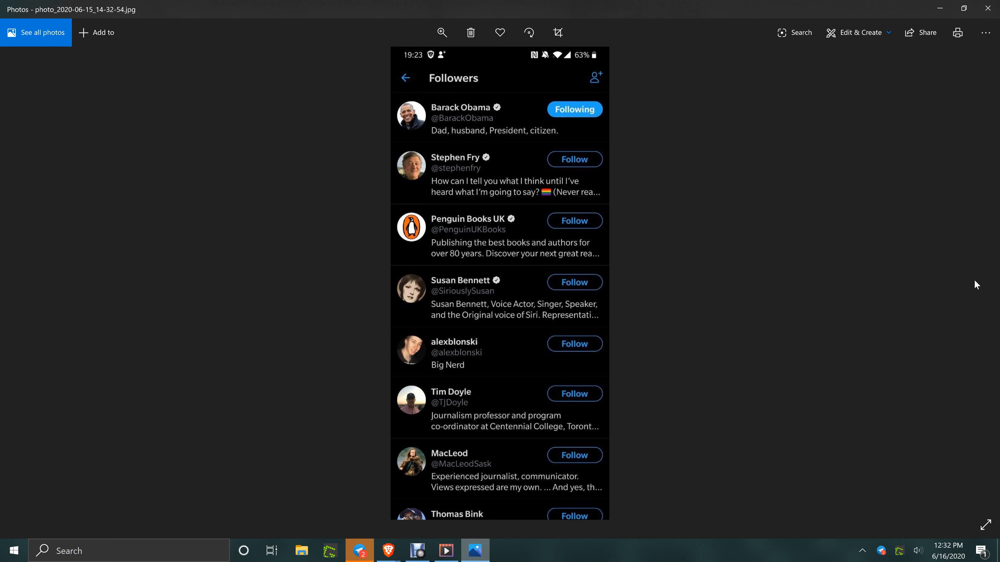
mouse_move(949, 104)
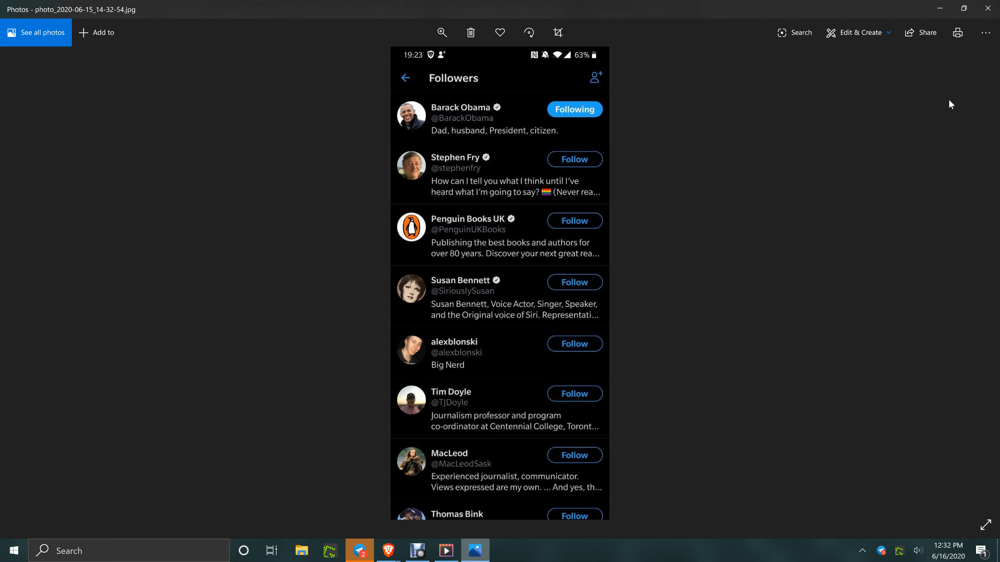
Close the Photos viewer to return to the sharding article in Brave
left_click(387, 551)
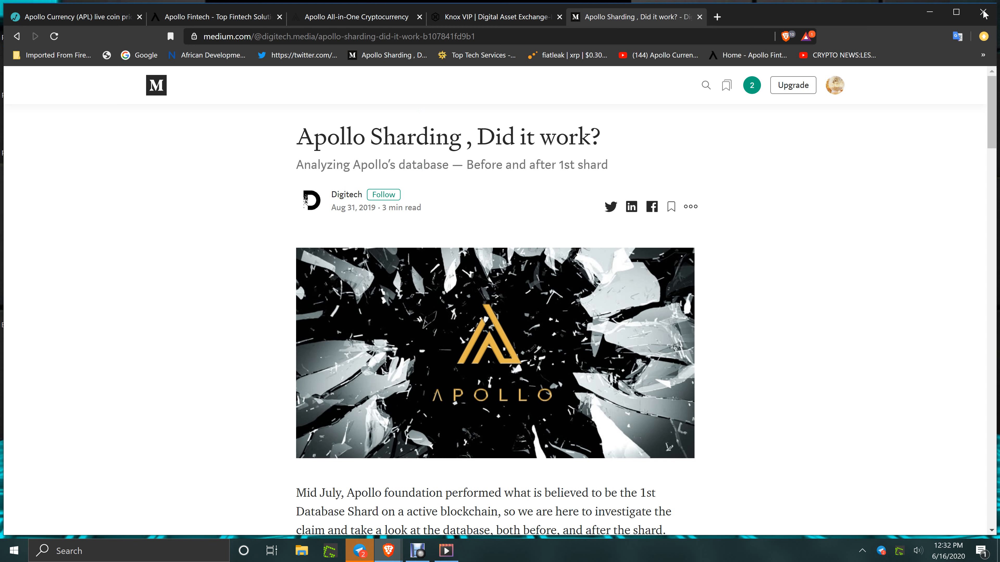
mouse_move(539, 221)
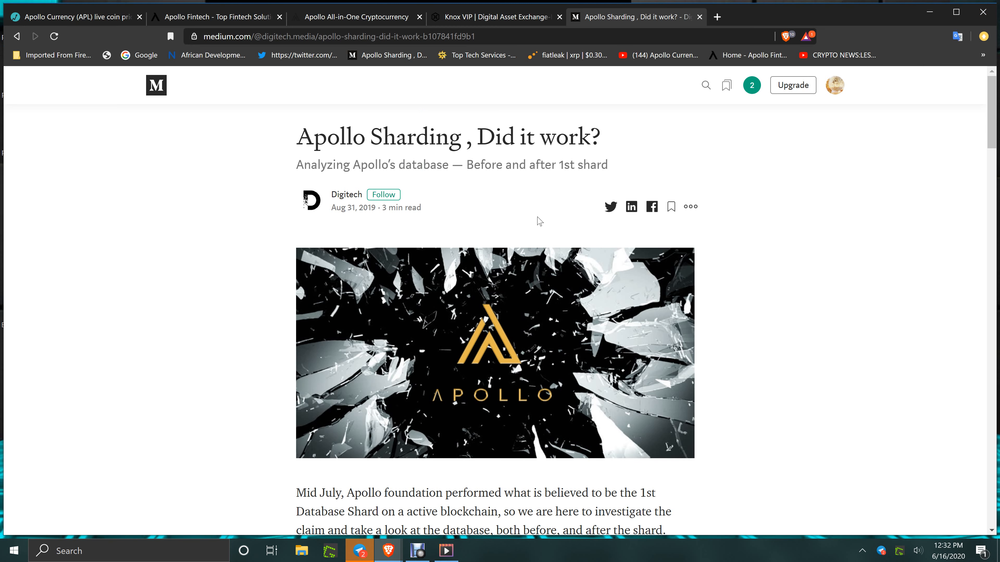
mouse_move(908, 281)
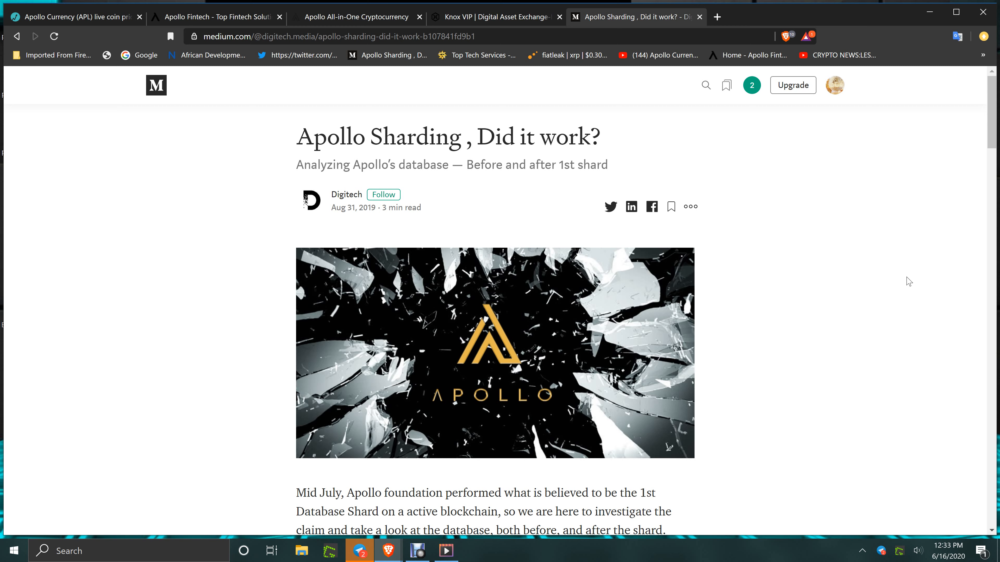
mouse_move(602, 419)
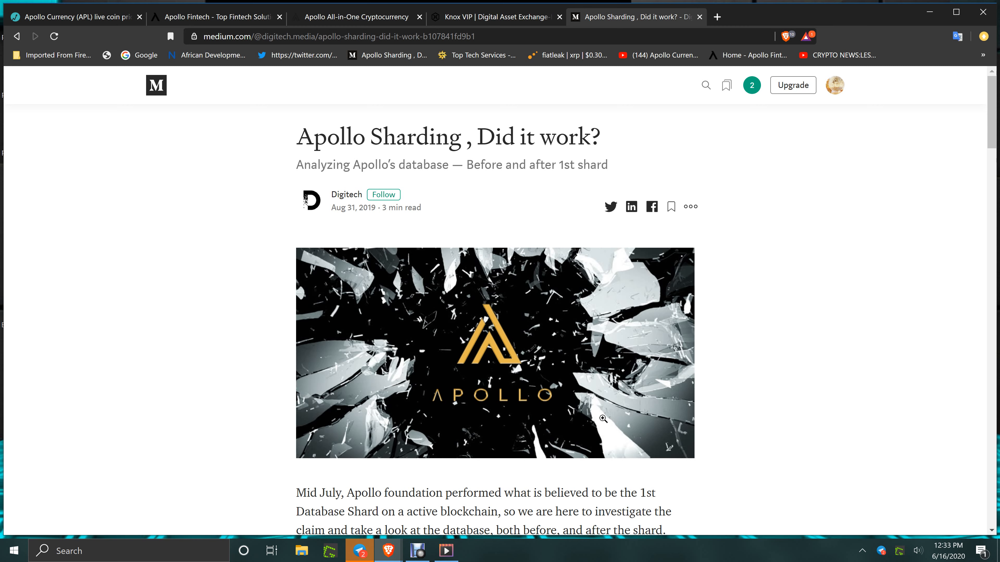